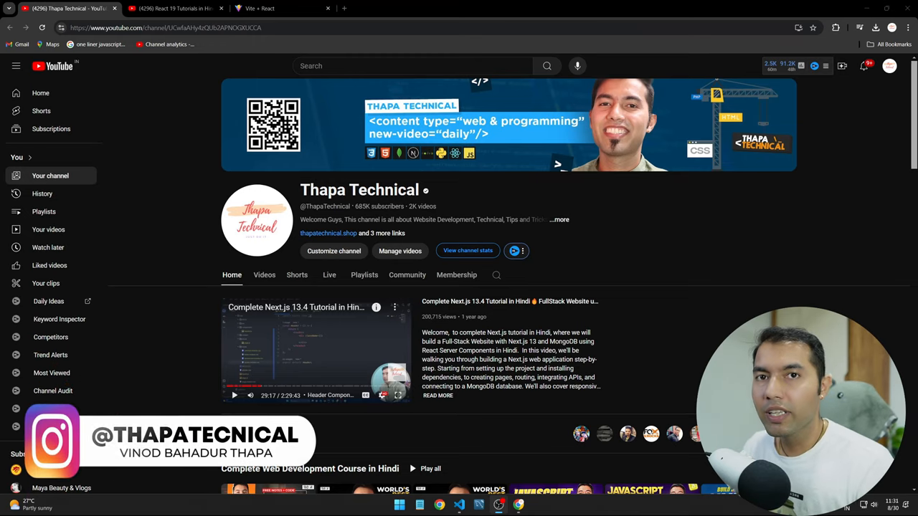
From the ThapaFlix movies listing, view the details page for the first Titanic result.
{"action": "left_click", "coordinate": [272, 9]}
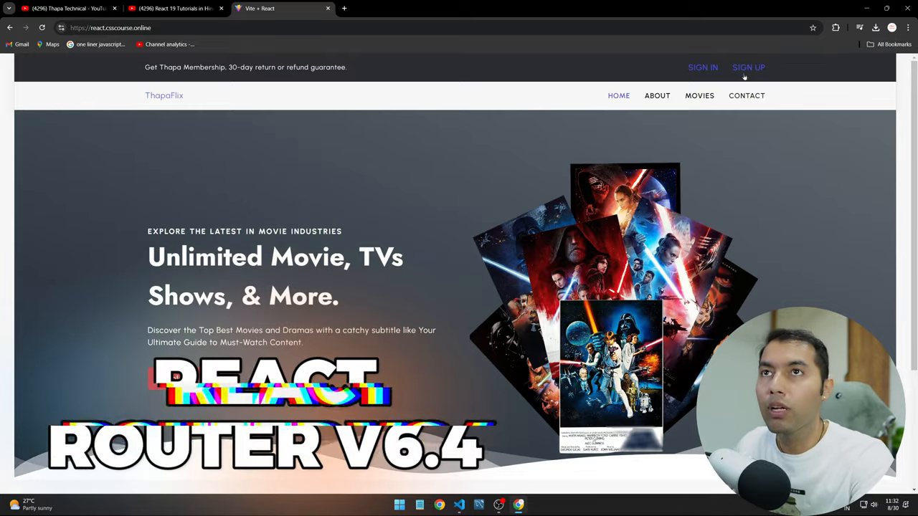
{"action": "left_click", "coordinate": [699, 95]}
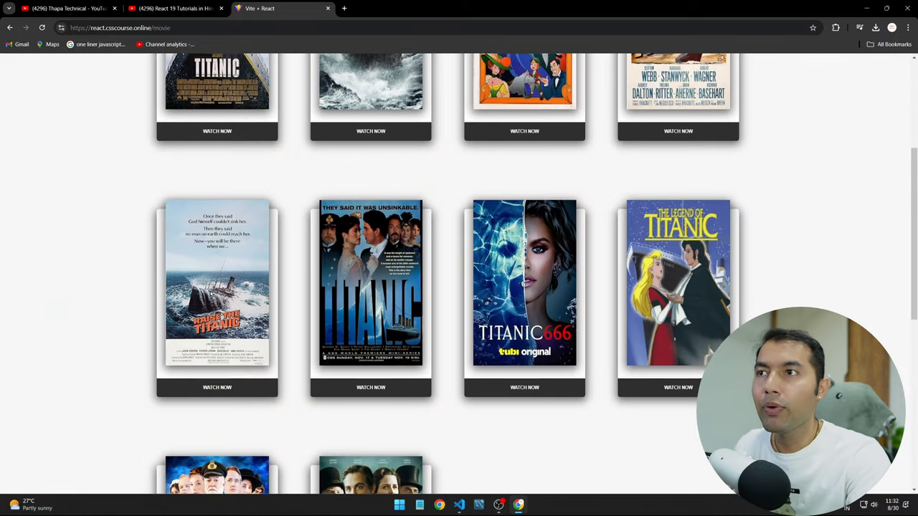
{"action": "scroll", "scroll_direction": "up", "scroll_amount": 3}
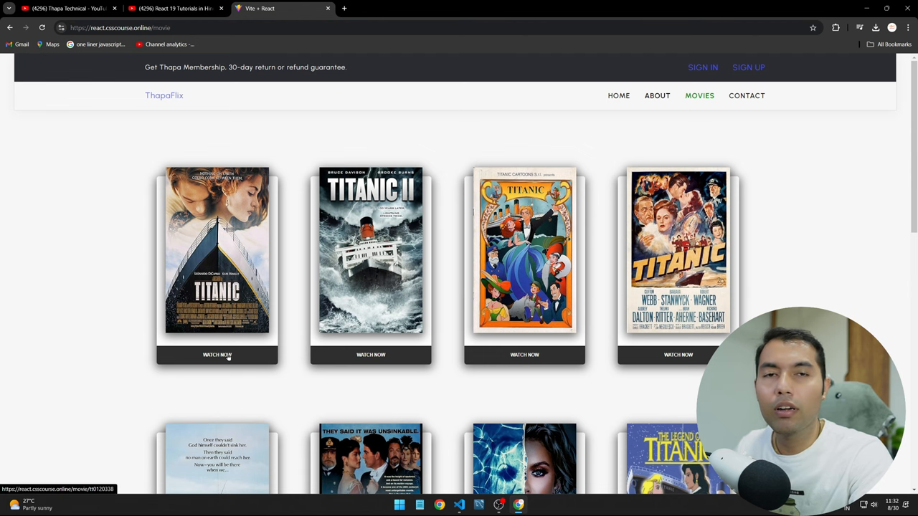
{"action": "left_click", "coordinate": [216, 356]}
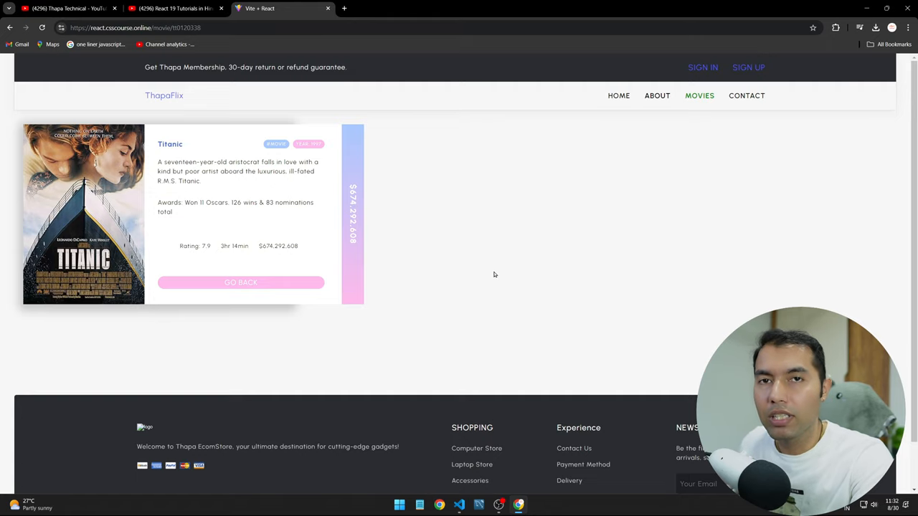
{"action": "mouse_move", "coordinate": [304, 195]}
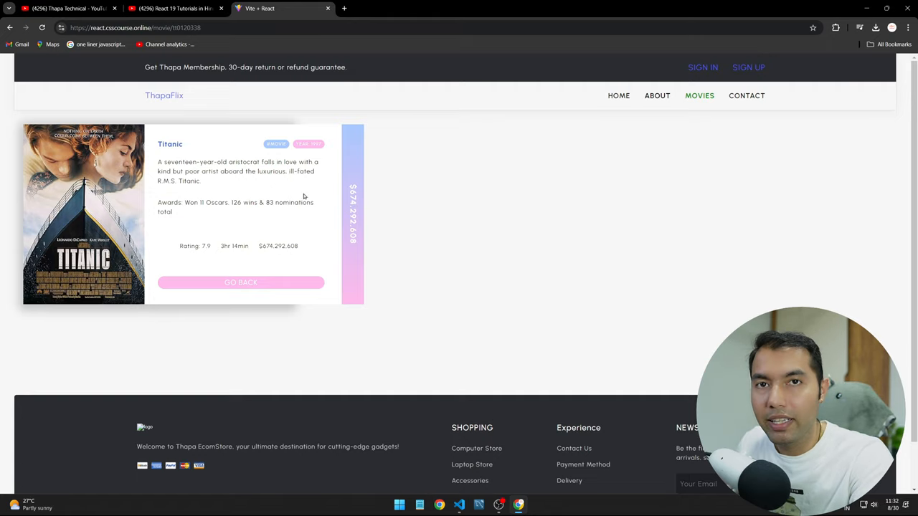
Browse the React 19 playlist, then the Thapa Technical channel home down to Created playlists.
{"action": "left_click", "coordinate": [165, 12]}
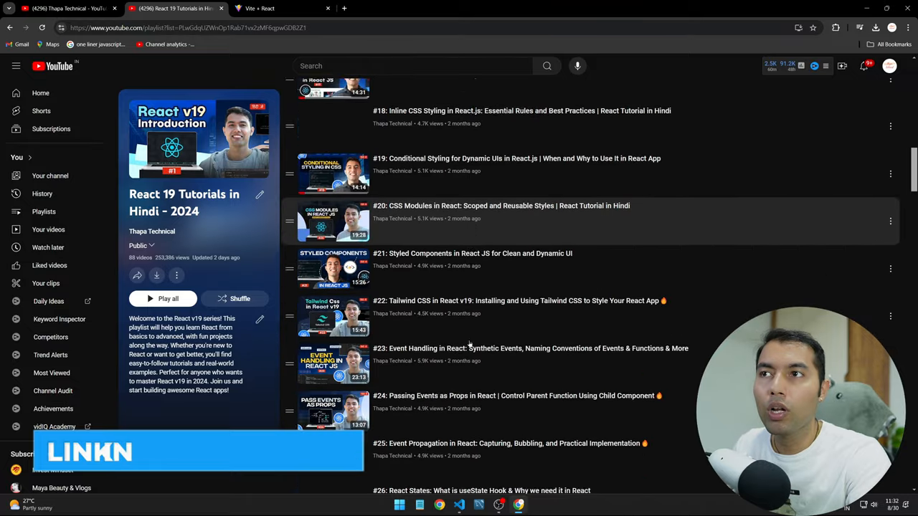
{"action": "scroll", "scroll_direction": "down", "scroll_amount": 3}
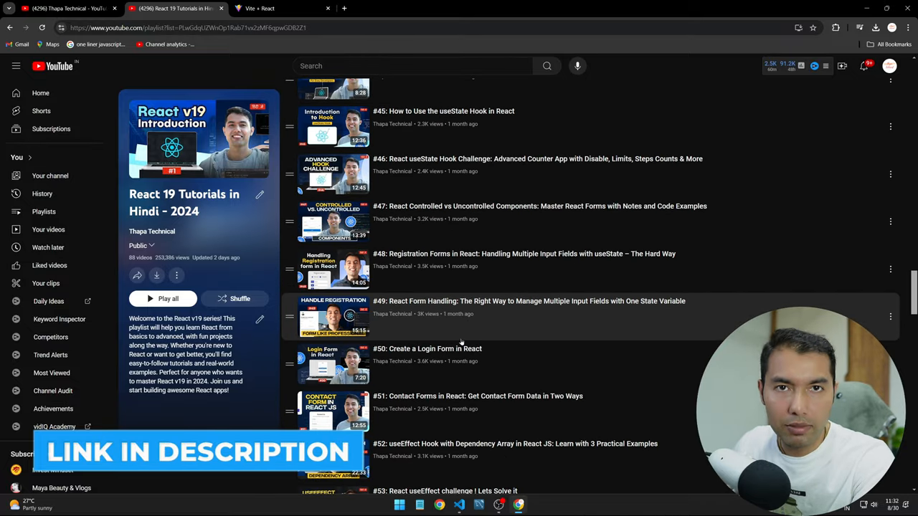
{"action": "left_click", "coordinate": [265, 8]}
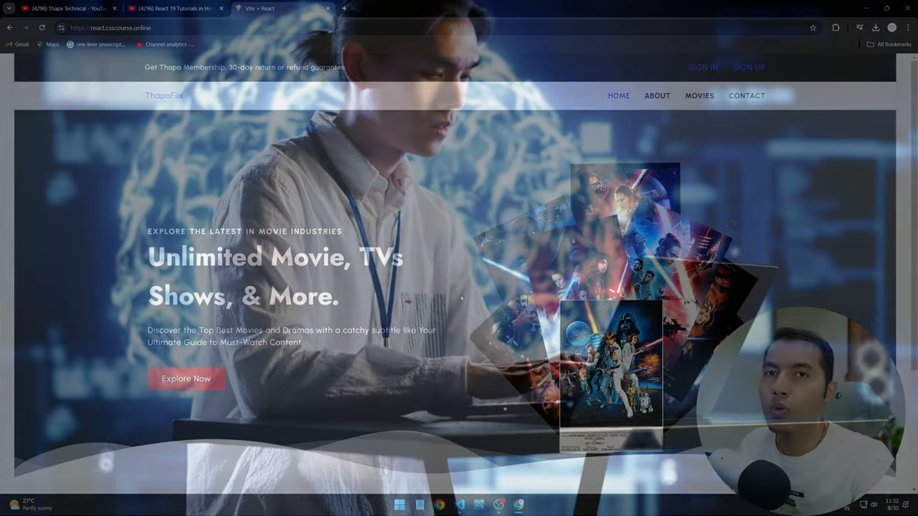
{"action": "left_click", "coordinate": [60, 15]}
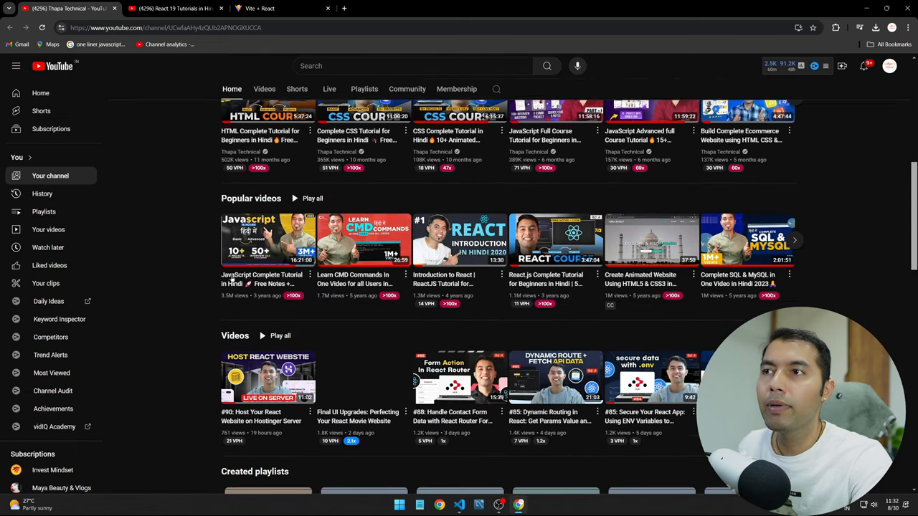
{"action": "scroll", "scroll_direction": "down", "scroll_amount": 3}
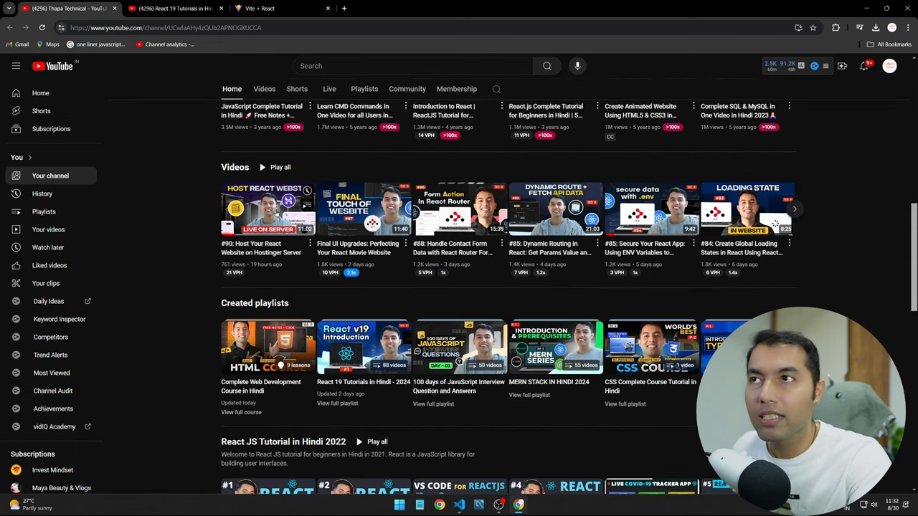
{"action": "mouse_move", "coordinate": [180, 244]}
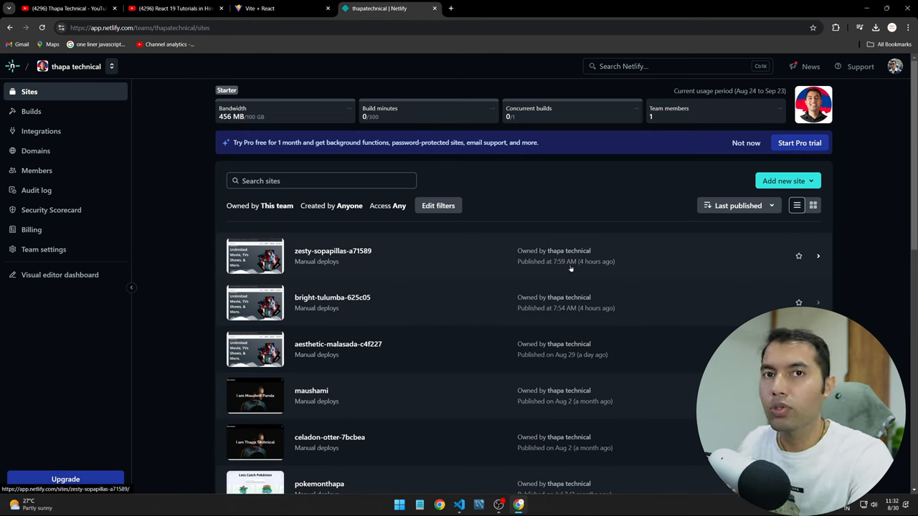
Revisit the ThapaFlix home page and its movies listing.
{"action": "left_click", "coordinate": [267, 9]}
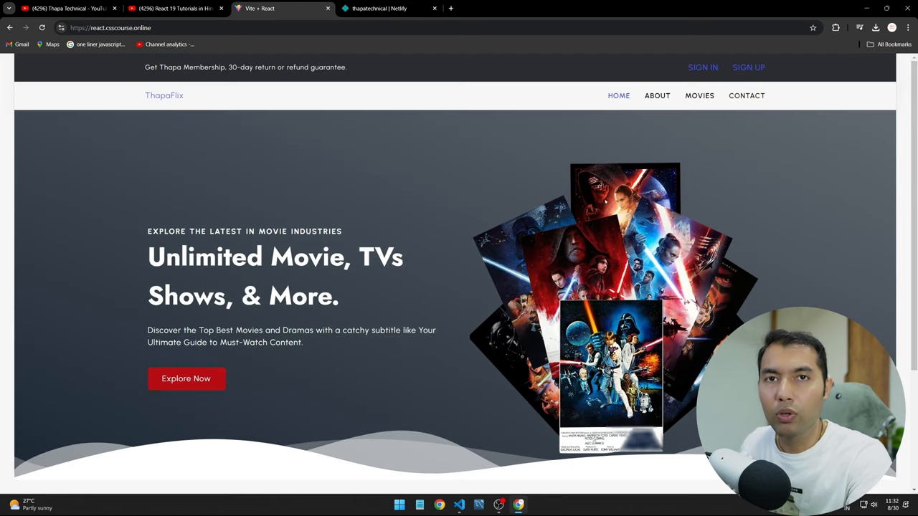
{"action": "mouse_move", "coordinate": [428, 317]}
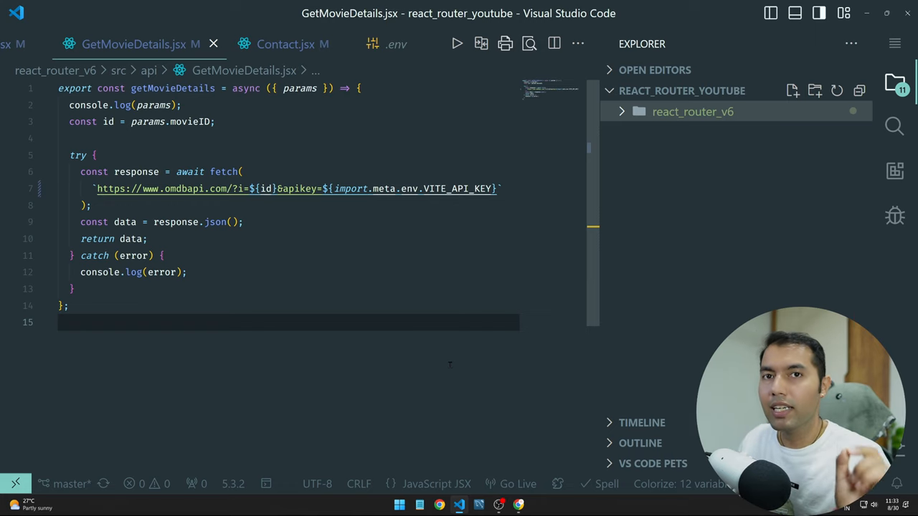
{"action": "key", "text": "alt+tab"}
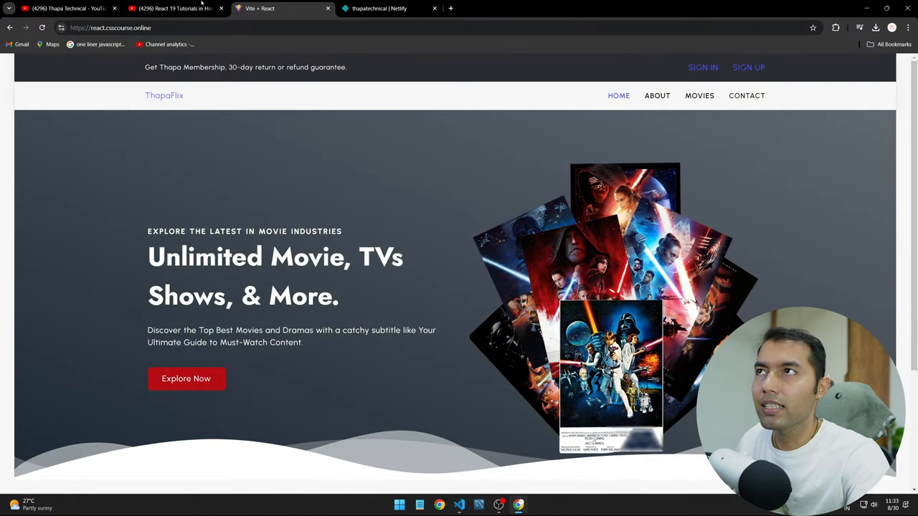
{"action": "scroll", "scroll_direction": "down", "scroll_amount": 3}
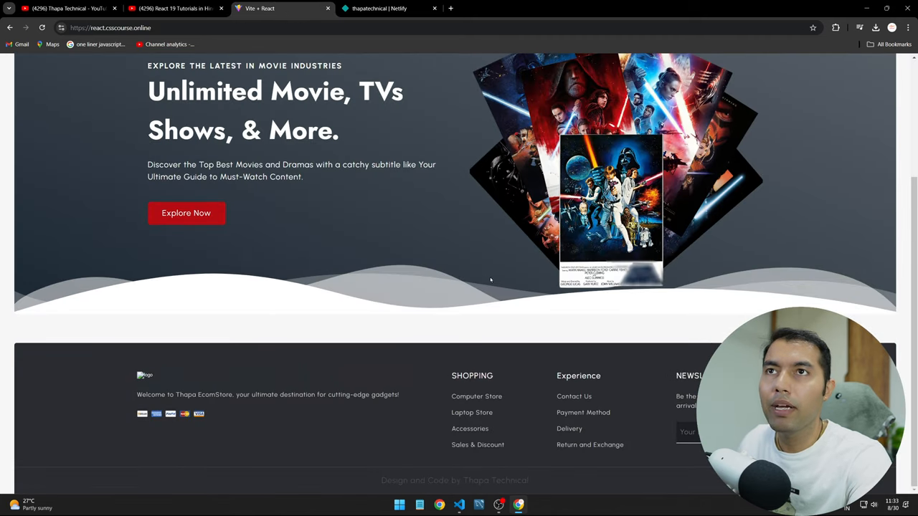
{"action": "left_click", "coordinate": [698, 94]}
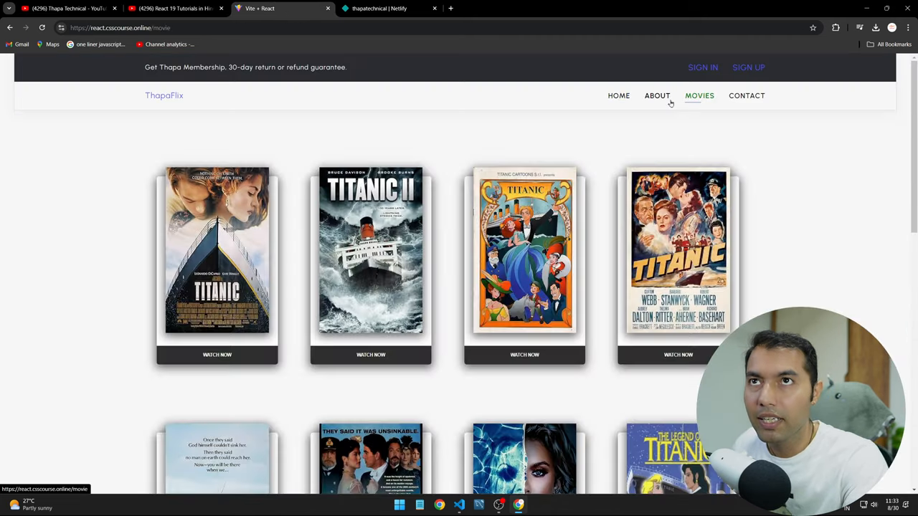
{"action": "mouse_move", "coordinate": [138, 14]}
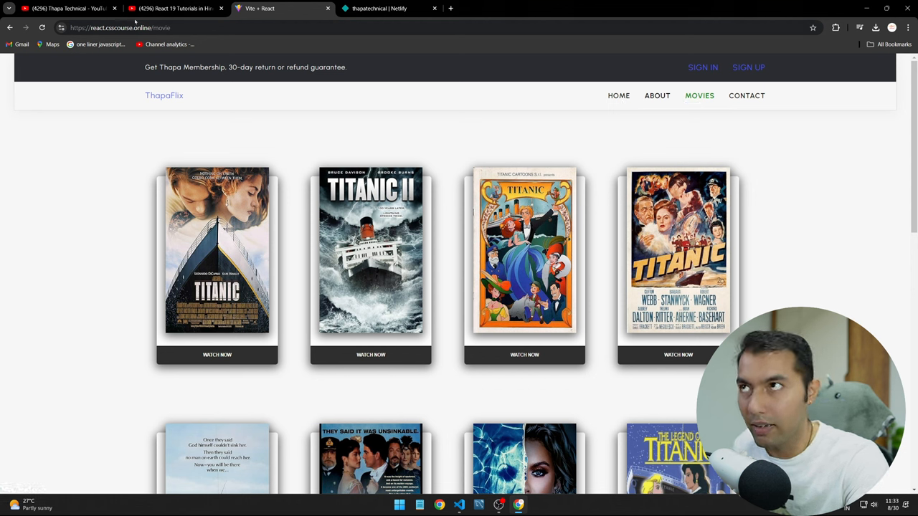
Glance at the YouTube playlist and channel tabs, return to ThapaFlix, then move on to Netlify.
{"action": "left_click", "coordinate": [68, 12]}
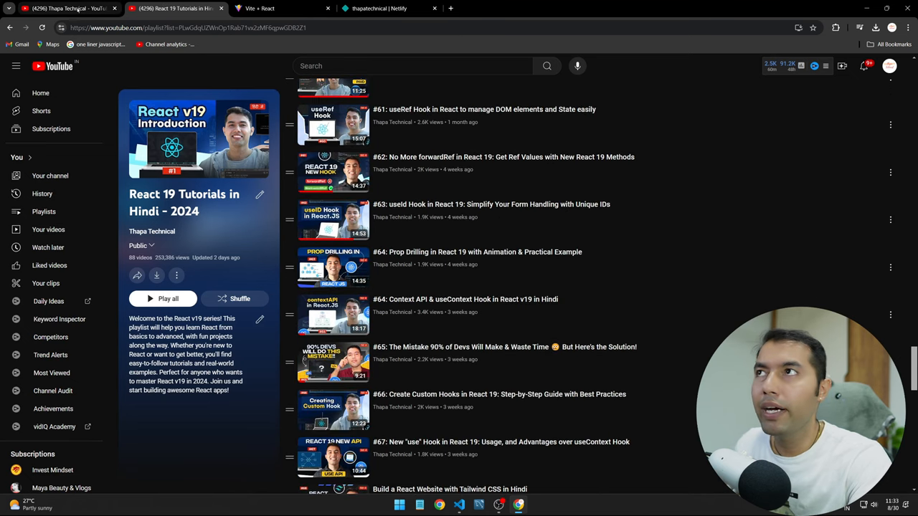
{"action": "left_click", "coordinate": [50, 175]}
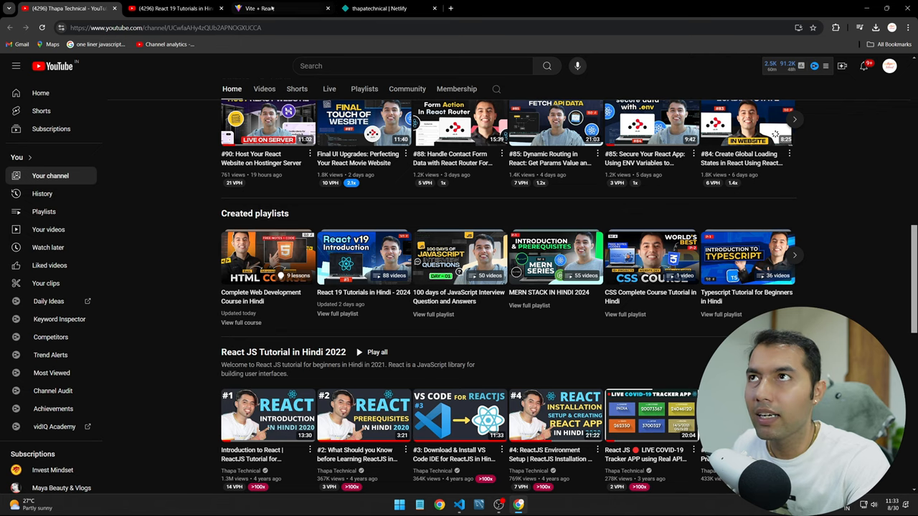
{"action": "left_click", "coordinate": [269, 9]}
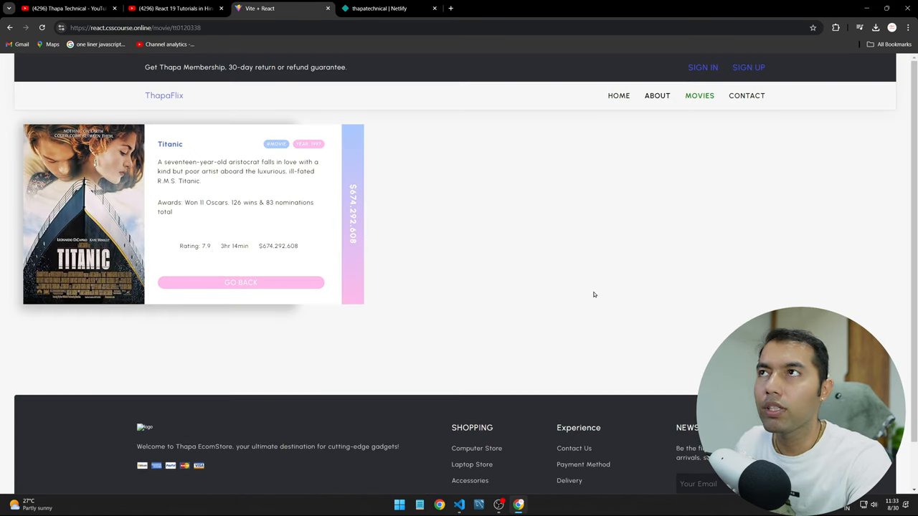
{"action": "left_click", "coordinate": [385, 10]}
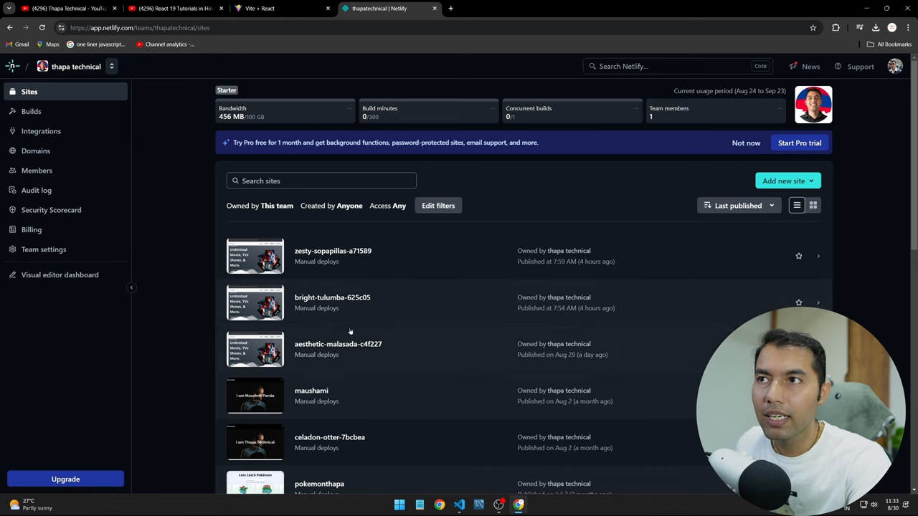
Load the bright-tulumba deploy's movie page and inspect its 404 and Mixed Content OMDb errors in the console.
{"action": "left_click", "coordinate": [332, 297]}
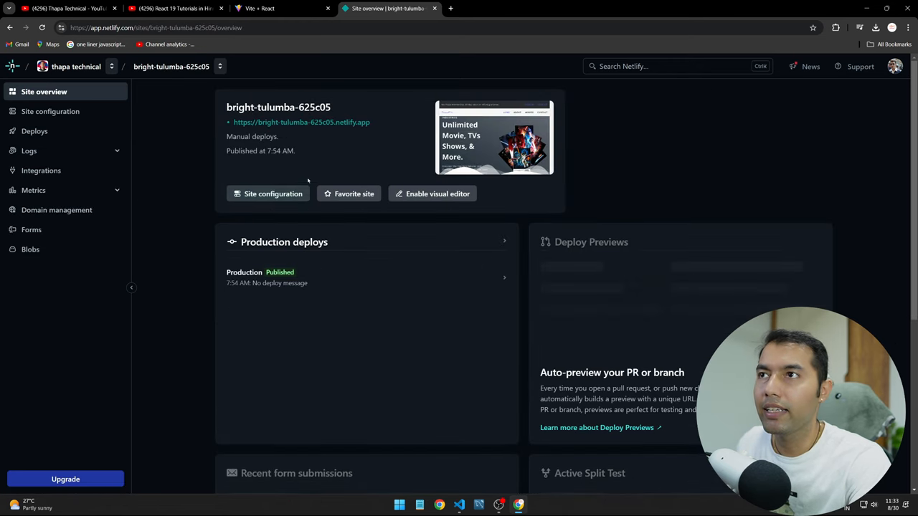
{"action": "left_click", "coordinate": [301, 122]}
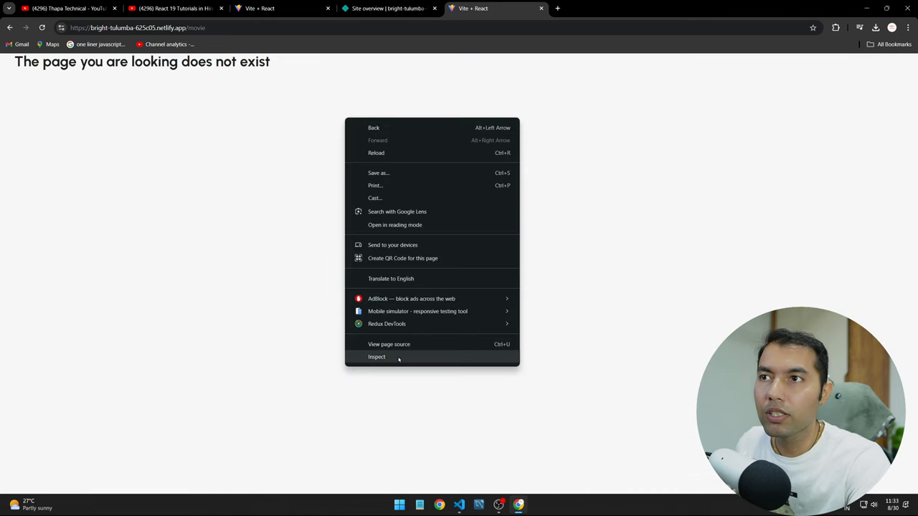
{"action": "left_click", "coordinate": [376, 357]}
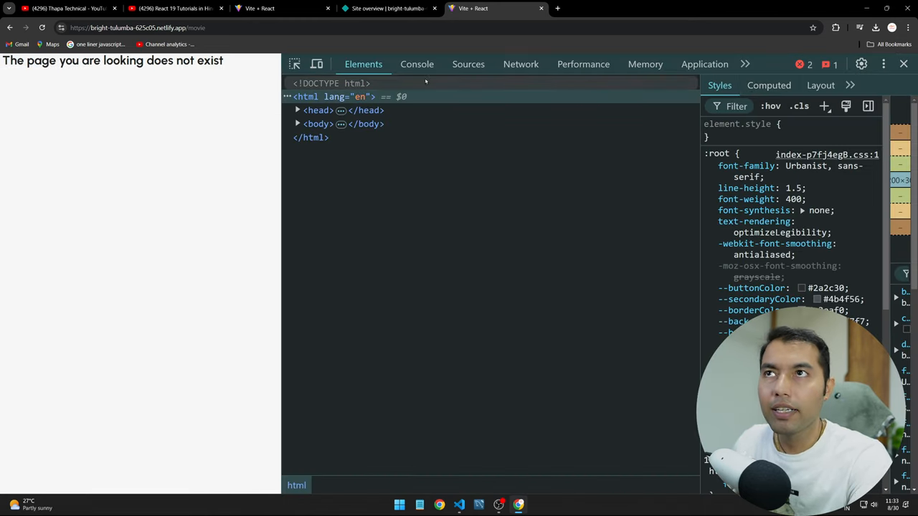
{"action": "left_click", "coordinate": [416, 63]}
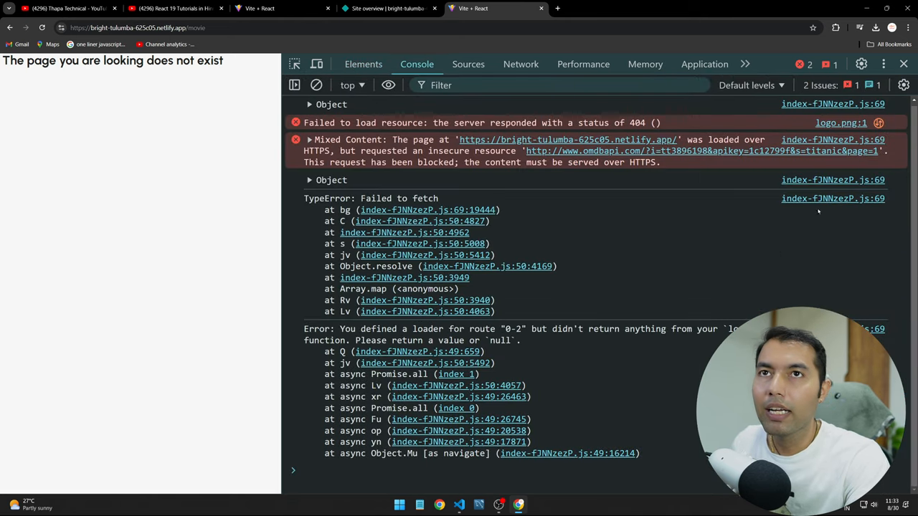
{"action": "left_click", "coordinate": [467, 63]}
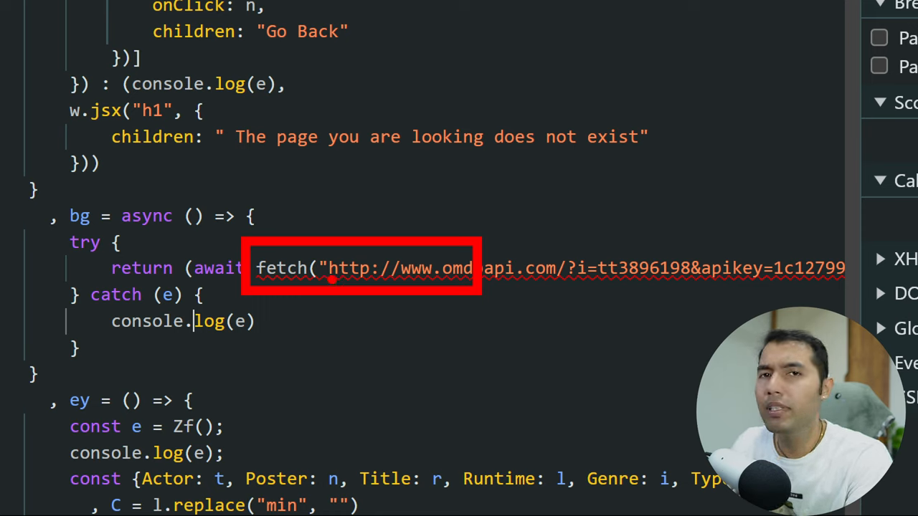
{"action": "mouse_move", "coordinate": [375, 224]}
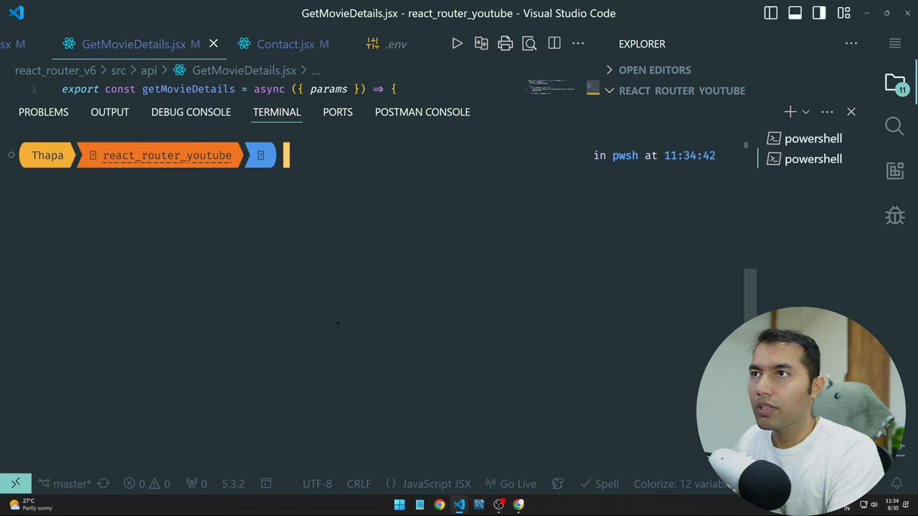
Move the terminal into the react_router_v6 project folder.
{"action": "type", "text": "cd"}
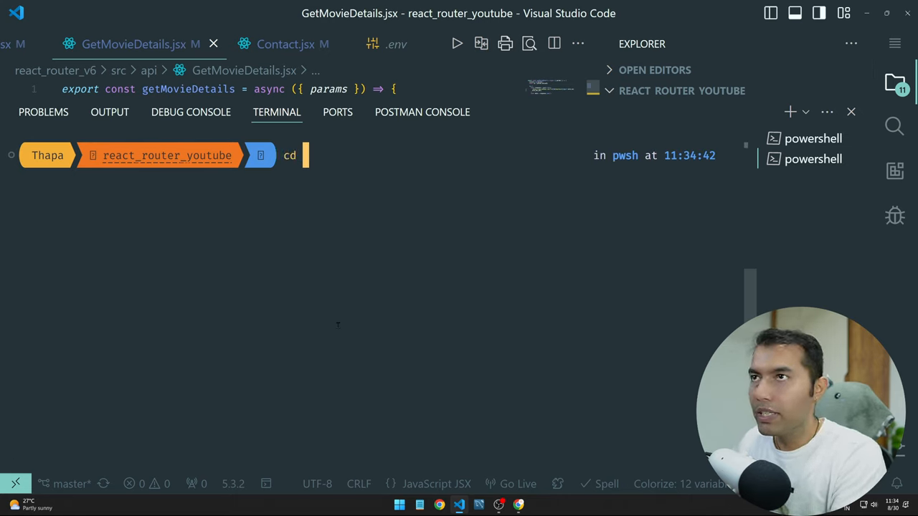
{"action": "type", "text": ".\\react_router_v6\\"}
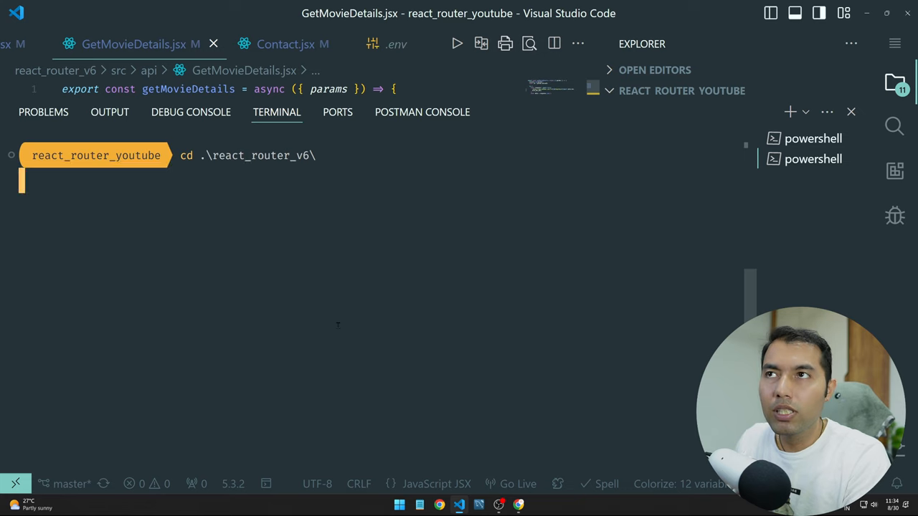
{"action": "key", "text": "Enter"}
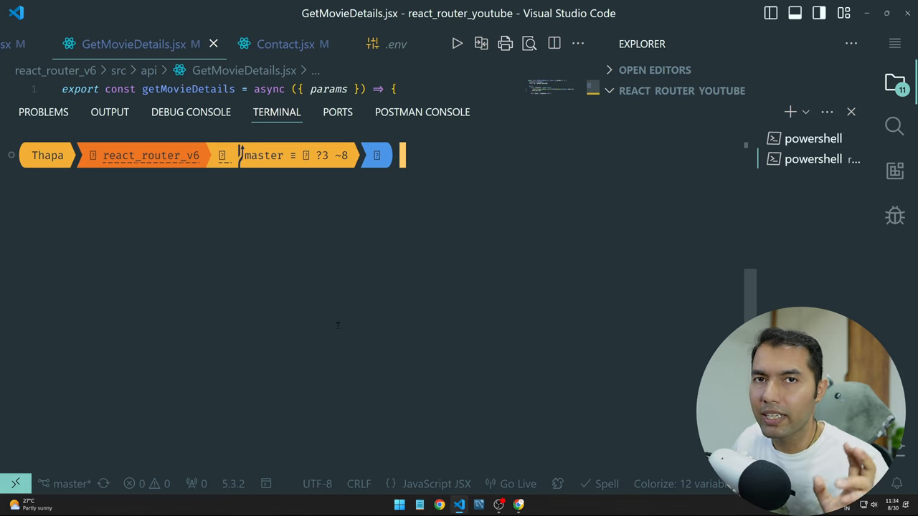
Run npm run build and check the generated dist folder in the project tree.
{"action": "type", "text": "npm run buil"}
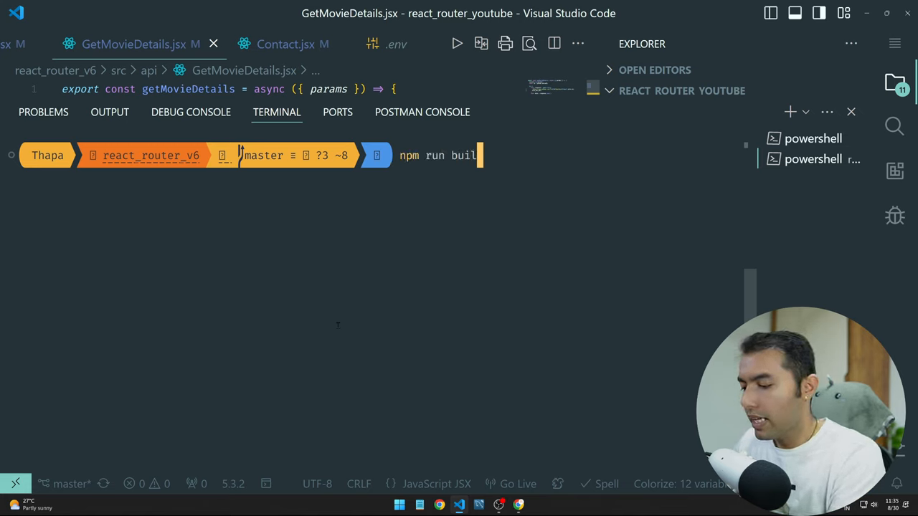
{"action": "type", "text": "d"}
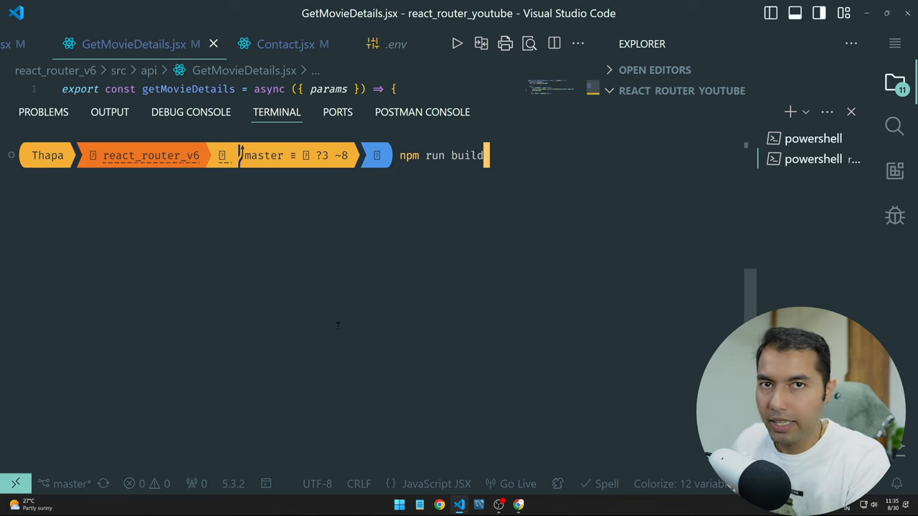
{"action": "key", "text": "Enter"}
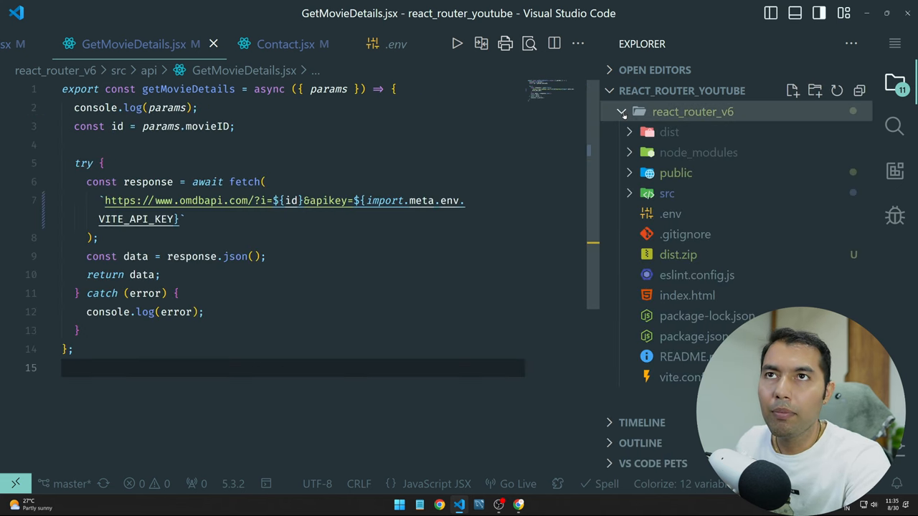
{"action": "left_click", "coordinate": [657, 132]}
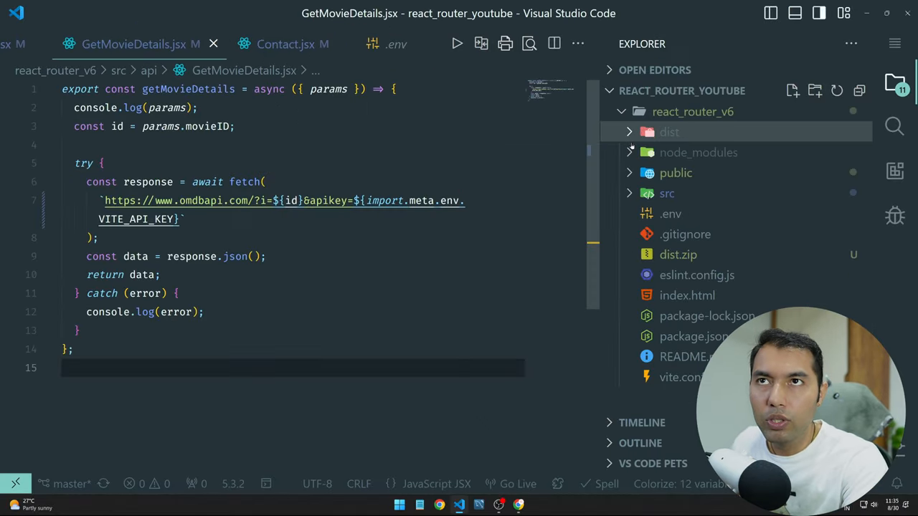
{"action": "mouse_move", "coordinate": [668, 132]}
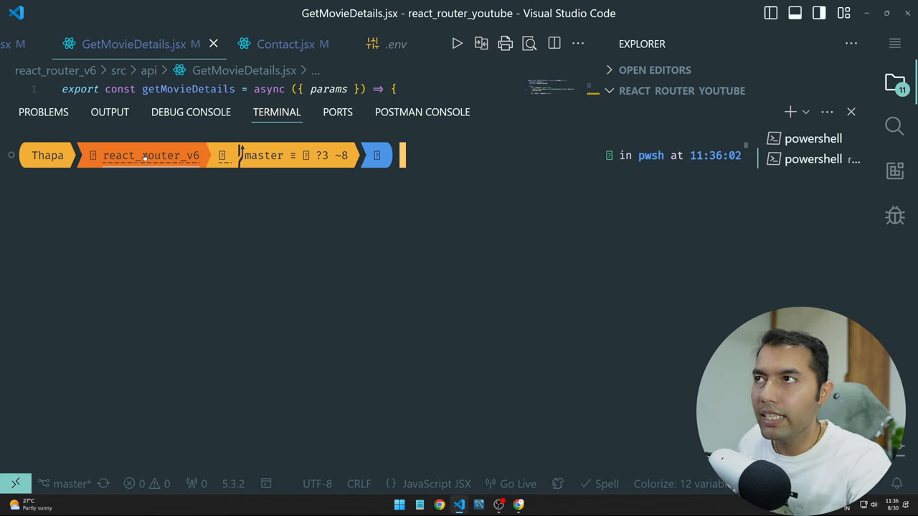
{"action": "mouse_move", "coordinate": [146, 155]}
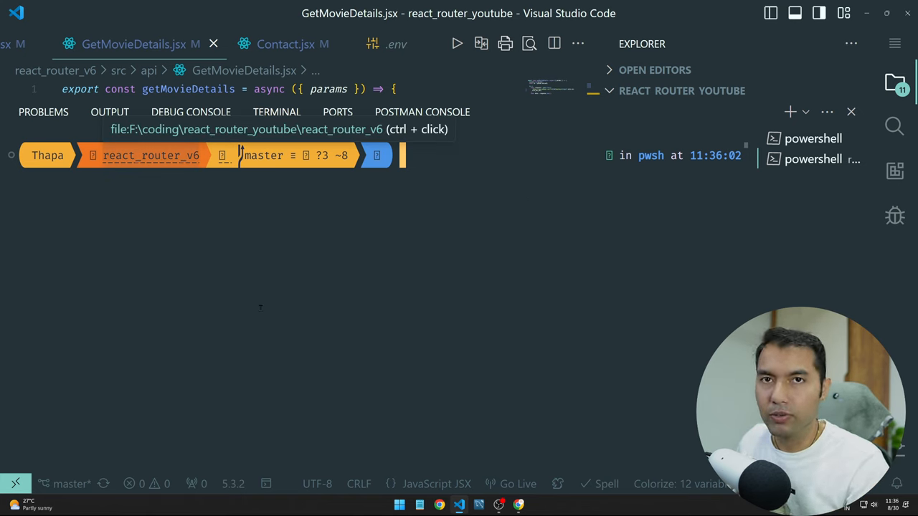
Reveal the react_router_v6 folder in File Explorer via explorer ., then return to Chrome.
{"action": "type", "text": "explo"}
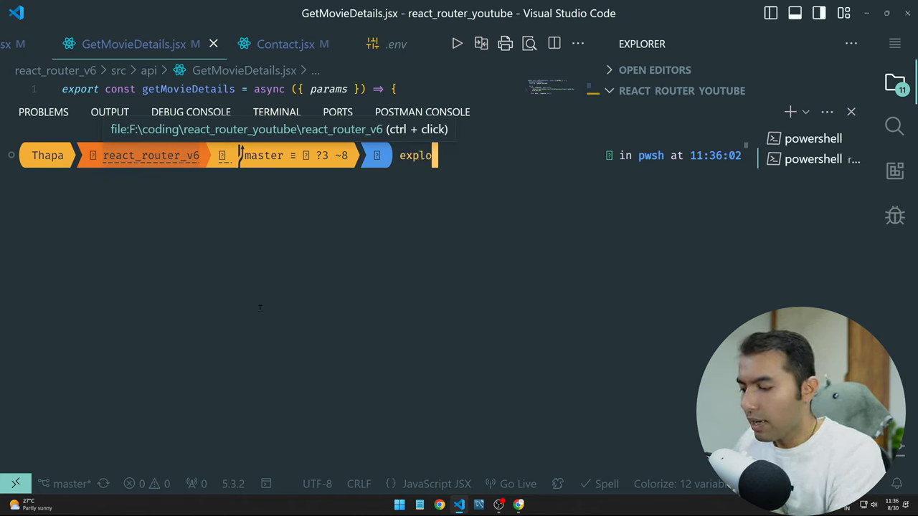
{"action": "type", "text": "rer"}
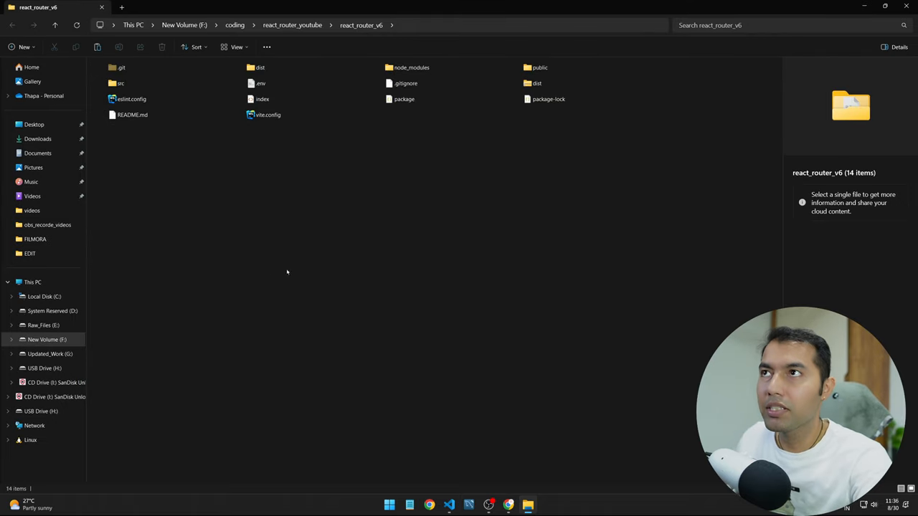
{"action": "left_click", "coordinate": [231, 48]}
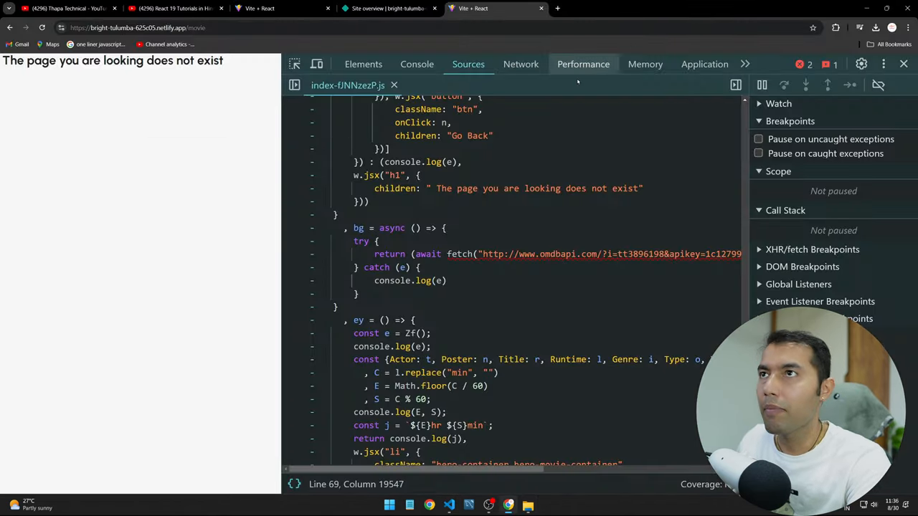
Review the Netlify team's Sites list of manual deploys and return to its top.
{"action": "left_click", "coordinate": [390, 9]}
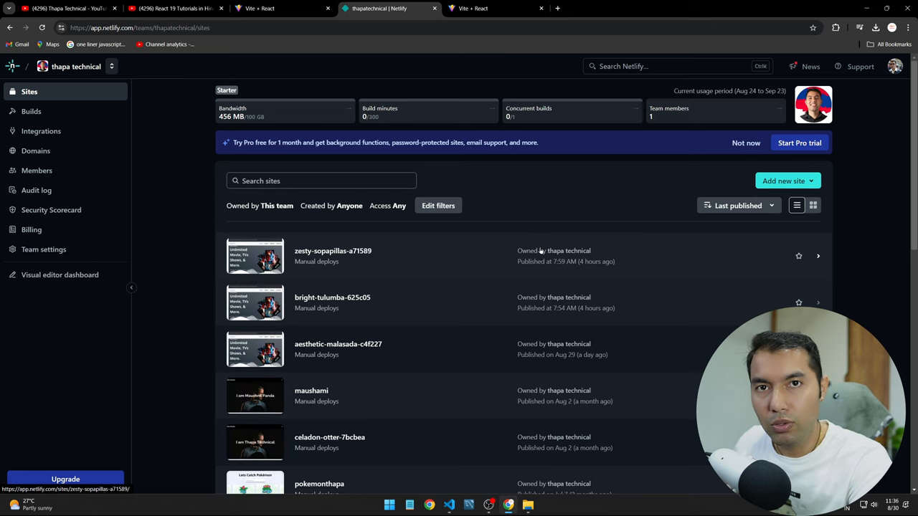
{"action": "scroll", "scroll_direction": "down", "scroll_amount": 3}
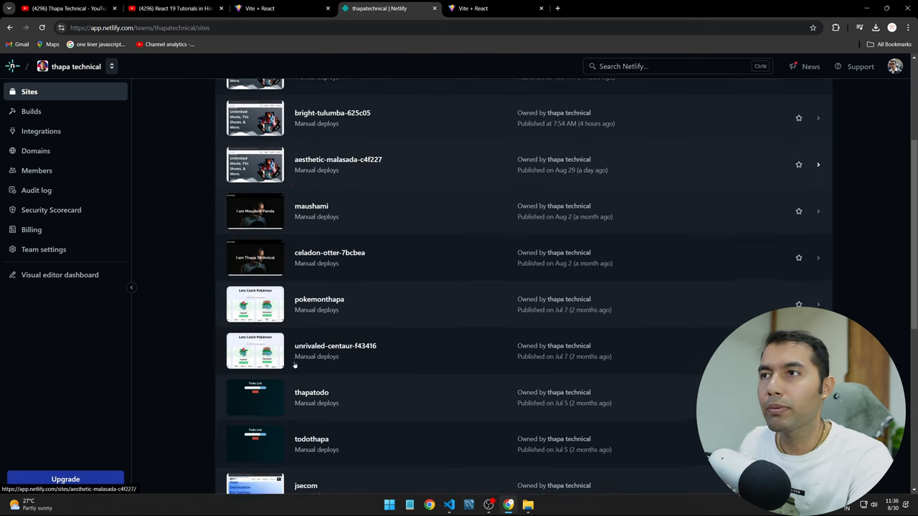
{"action": "scroll", "scroll_direction": "down", "scroll_amount": 3}
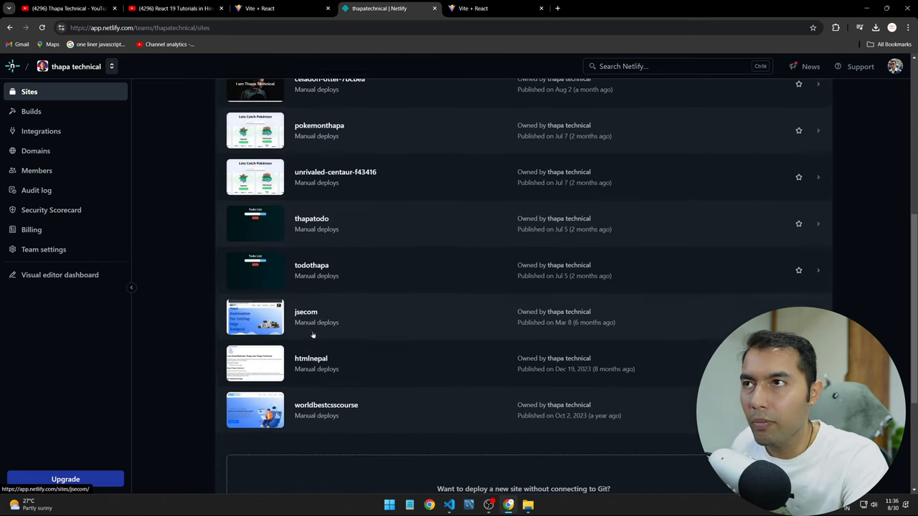
{"action": "scroll", "scroll_direction": "up", "scroll_amount": 3}
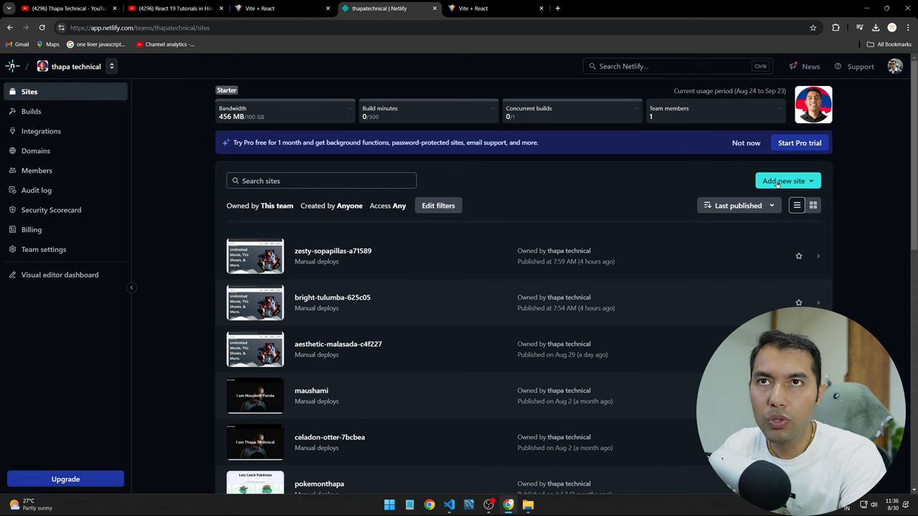
Start a new site with the Deploy manually option, reaching the Netlify Drop page.
{"action": "left_click", "coordinate": [787, 181]}
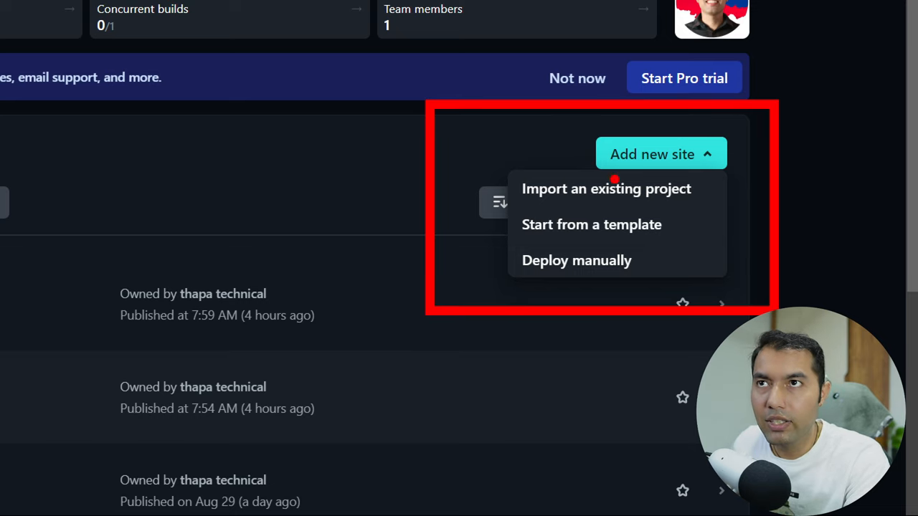
{"action": "mouse_move", "coordinate": [537, 201]}
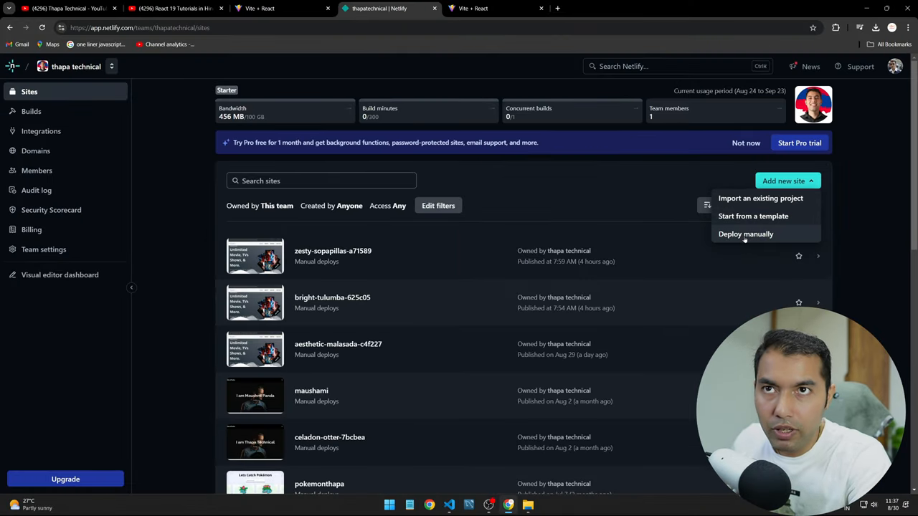
{"action": "left_click", "coordinate": [746, 234]}
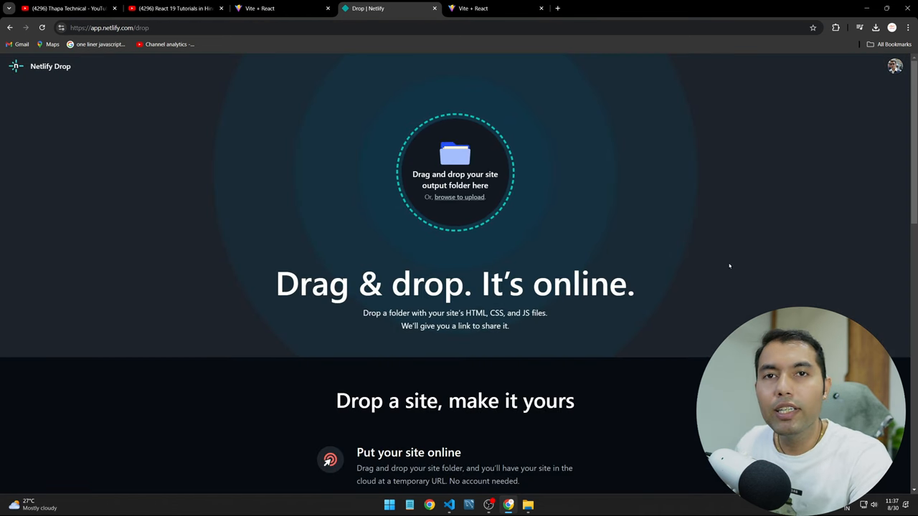
{"action": "mouse_move", "coordinate": [479, 198]}
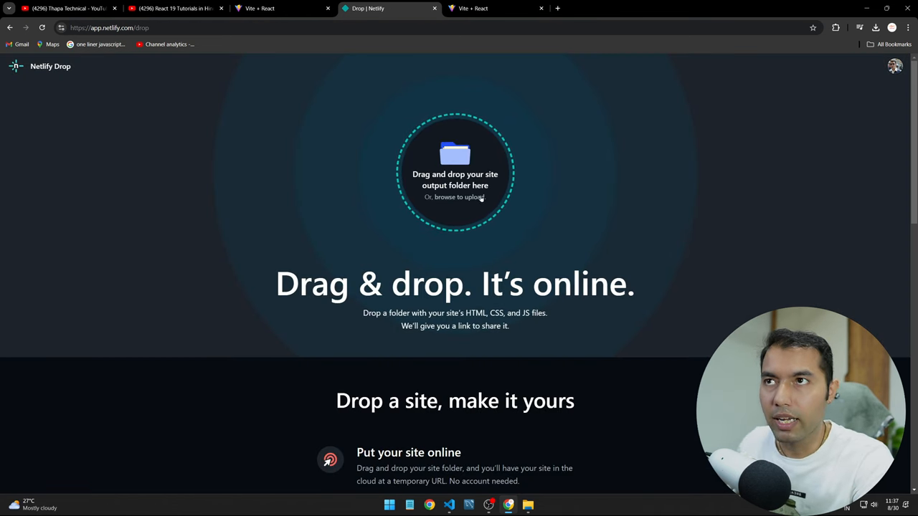
Select the react_router_v6 dist folder for upload, prompting to upload its 6 files.
{"action": "left_click", "coordinate": [455, 198]}
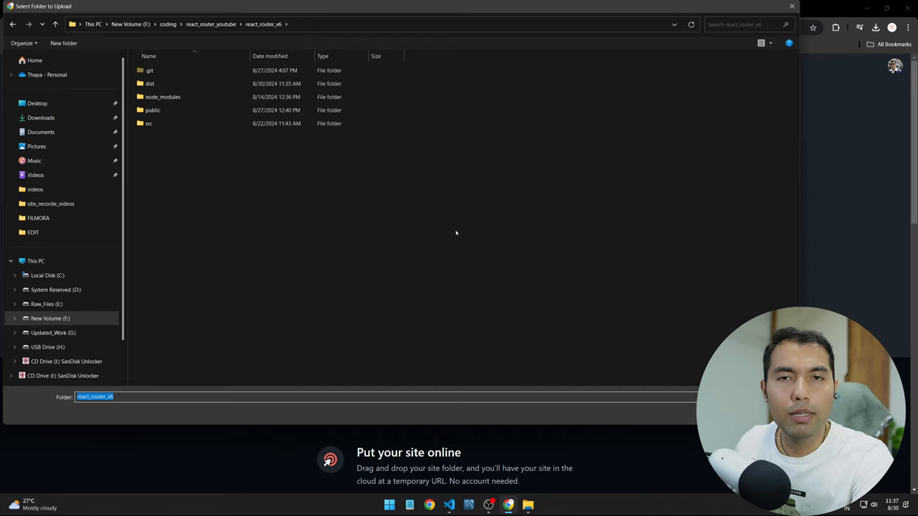
{"action": "mouse_move", "coordinate": [312, 123]}
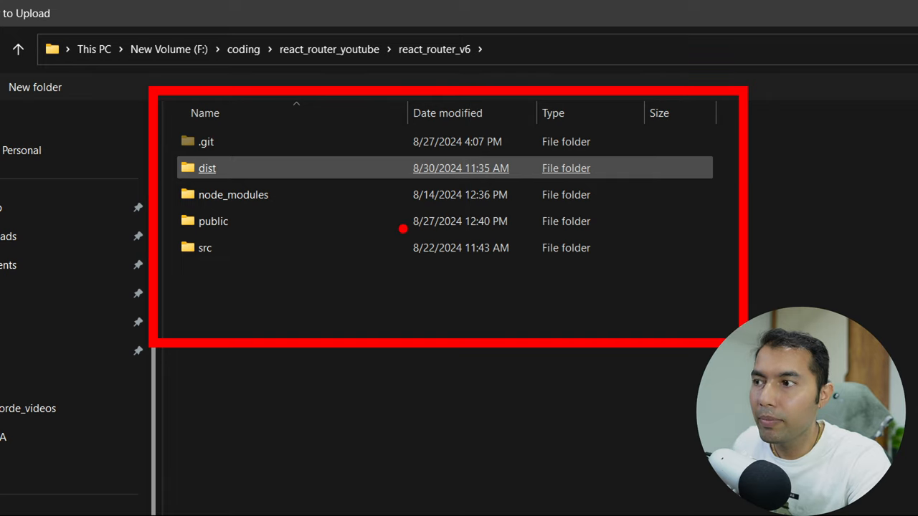
{"action": "left_click", "coordinate": [207, 168]}
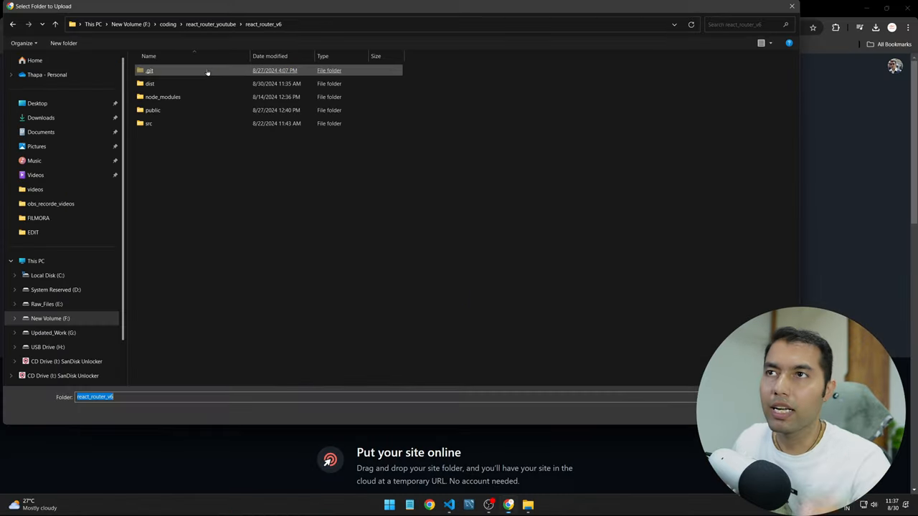
{"action": "double_click", "coordinate": [155, 71]}
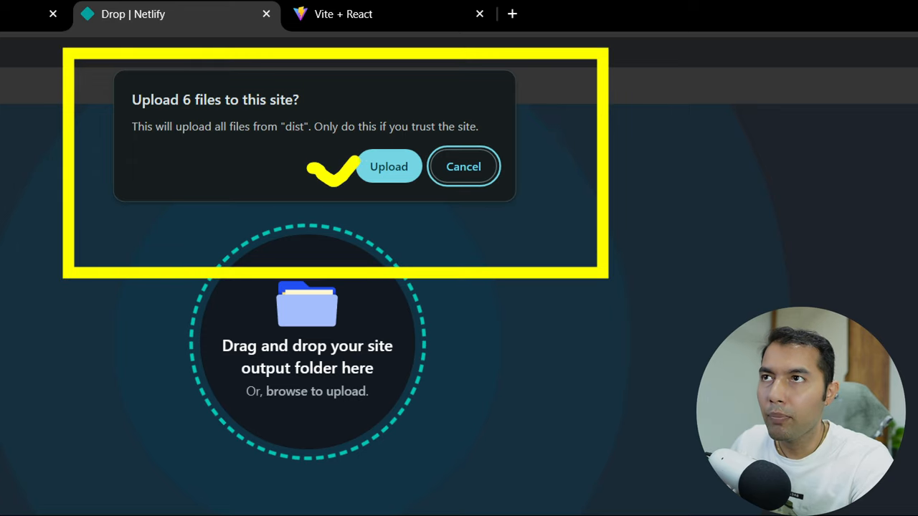
Confirm the upload and review the published rad-unicorn-b07d8d deploy and its deploy log.
{"action": "left_click", "coordinate": [388, 167]}
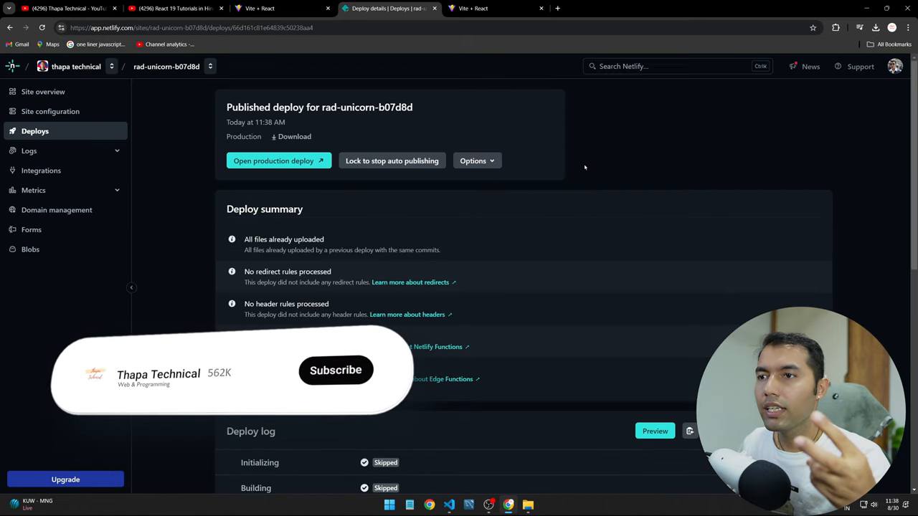
{"action": "scroll", "scroll_direction": "down", "scroll_amount": 3}
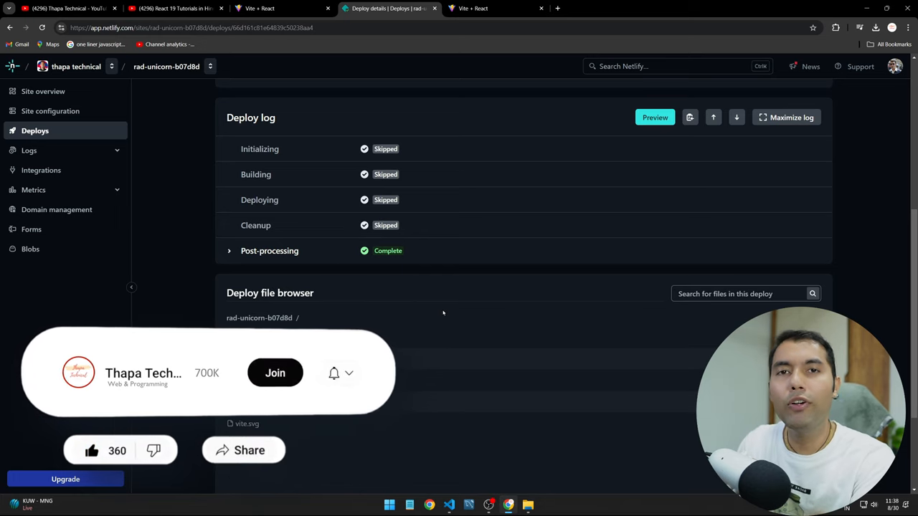
{"action": "scroll", "scroll_direction": "up", "scroll_amount": 3}
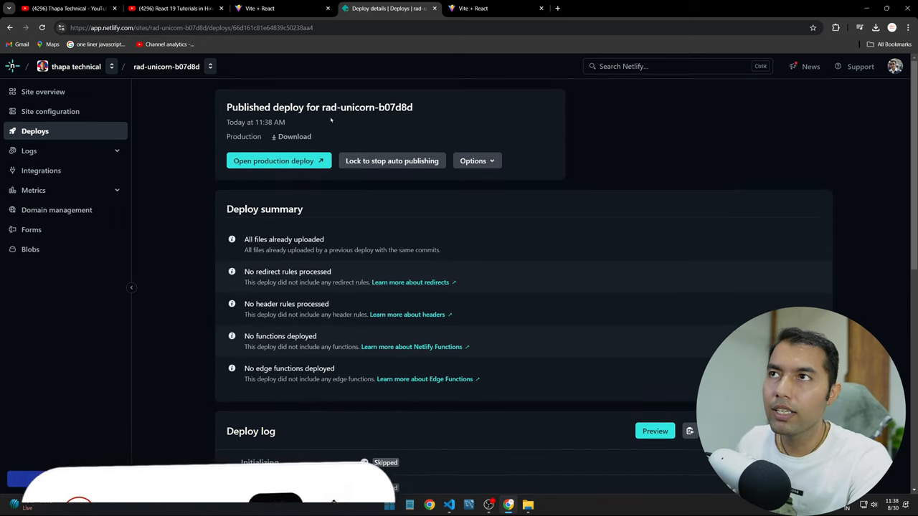
{"action": "scroll", "scroll_direction": "down", "scroll_amount": 3}
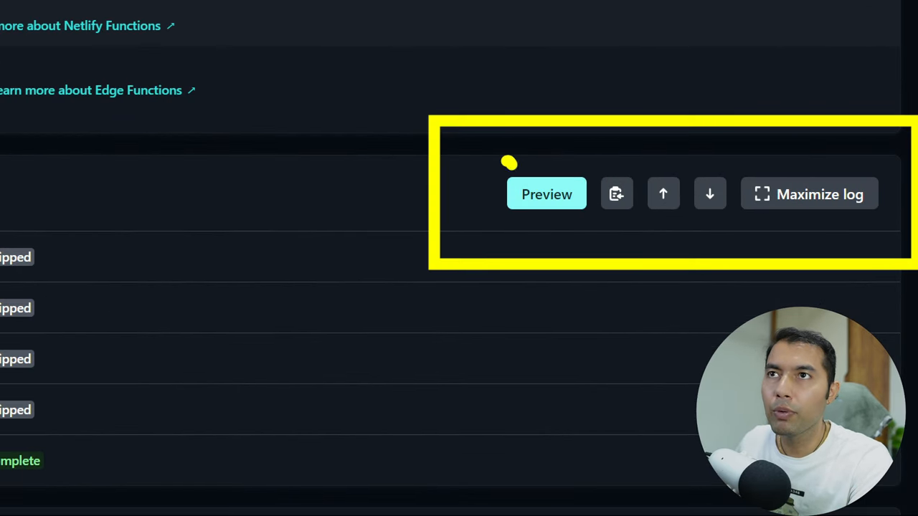
Preview the deployed rad-unicorn ThapaFlix site, load its About and Contact pages, and return to Netlify.
{"action": "left_click", "coordinate": [547, 193]}
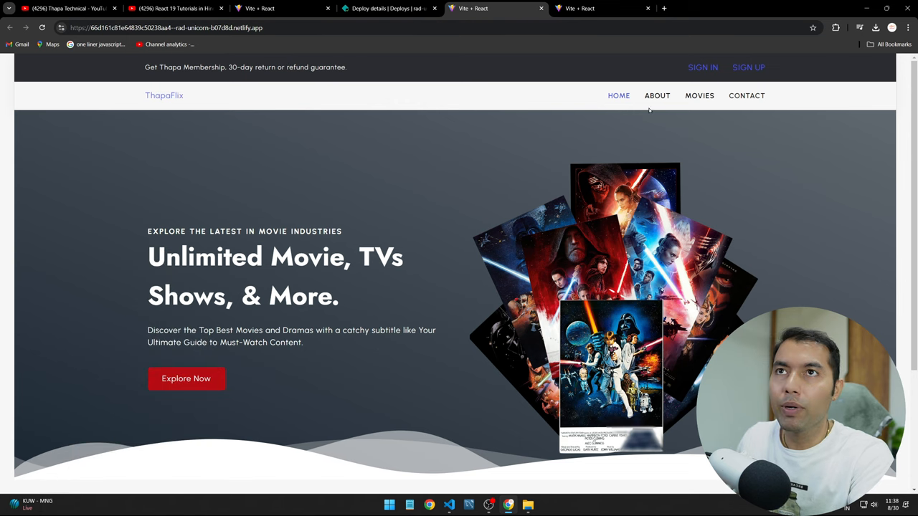
{"action": "left_click", "coordinate": [657, 94]}
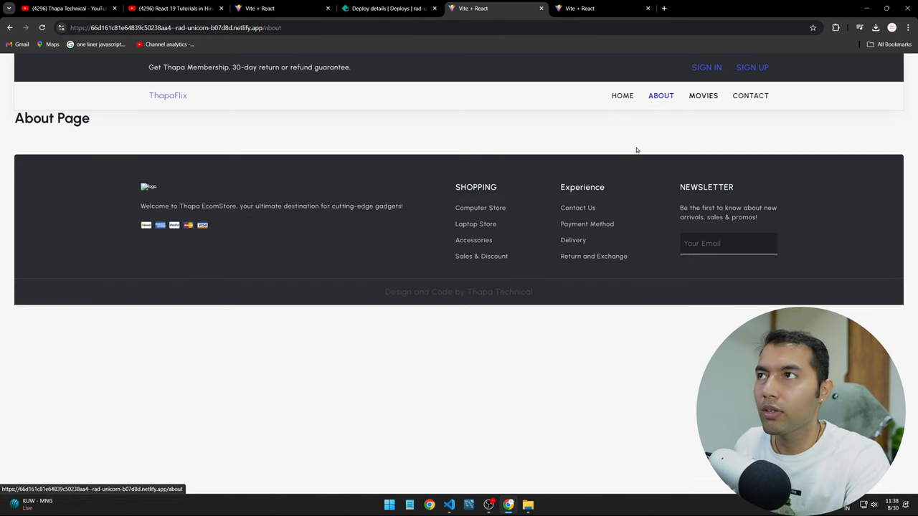
{"action": "left_click", "coordinate": [750, 94]}
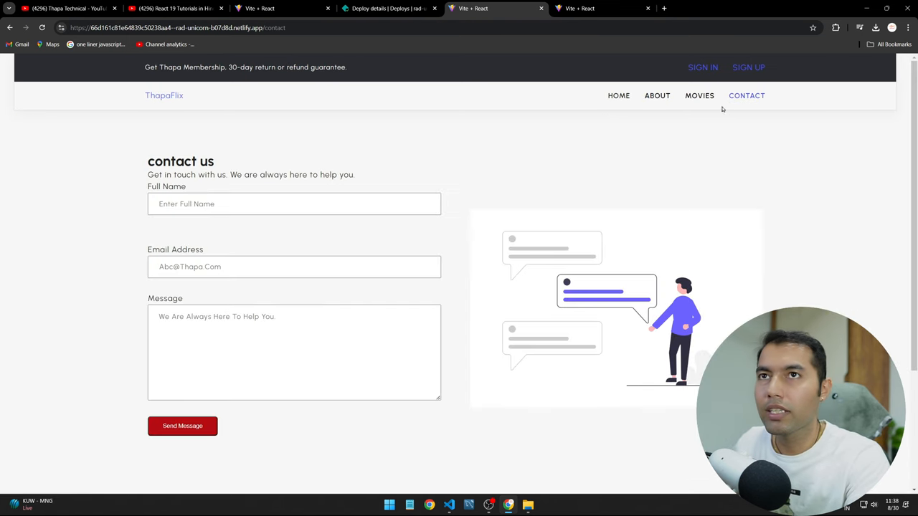
{"action": "left_click", "coordinate": [700, 95]}
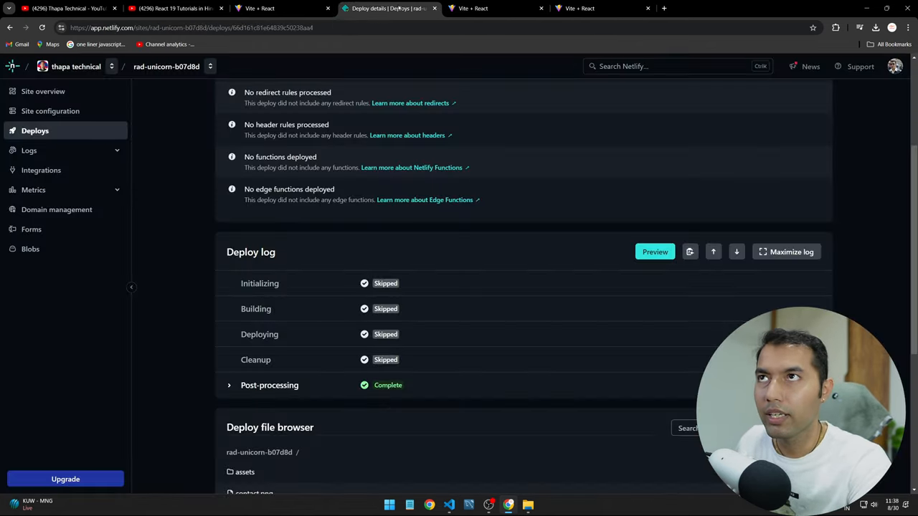
{"action": "mouse_move", "coordinate": [391, 262]}
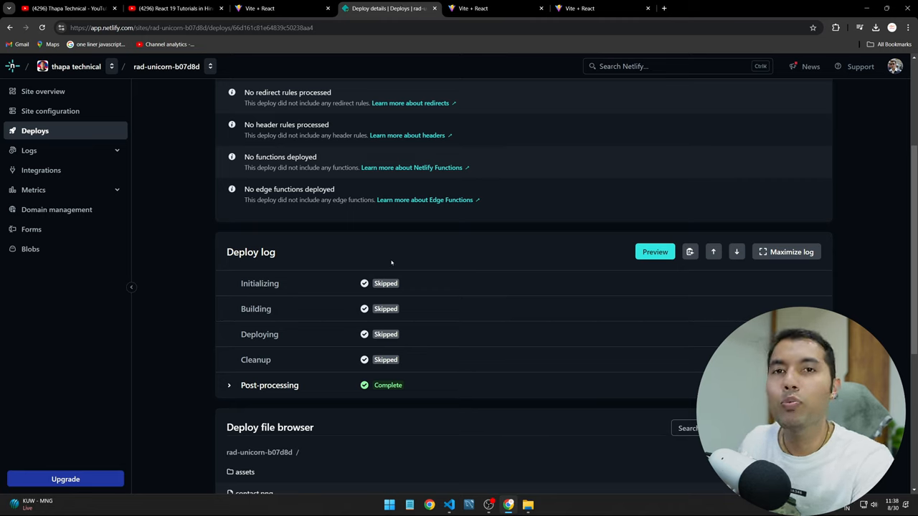
{"action": "mouse_move", "coordinate": [387, 256]}
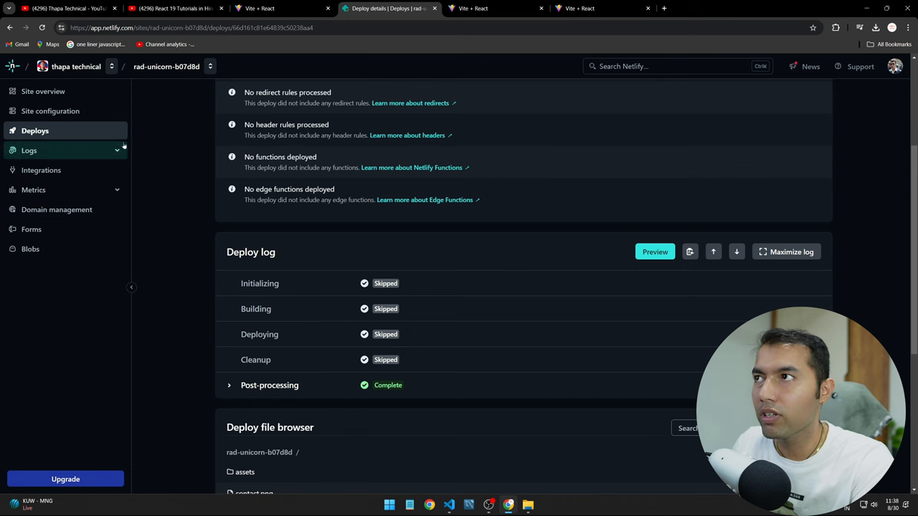
{"action": "left_click", "coordinate": [450, 505]}
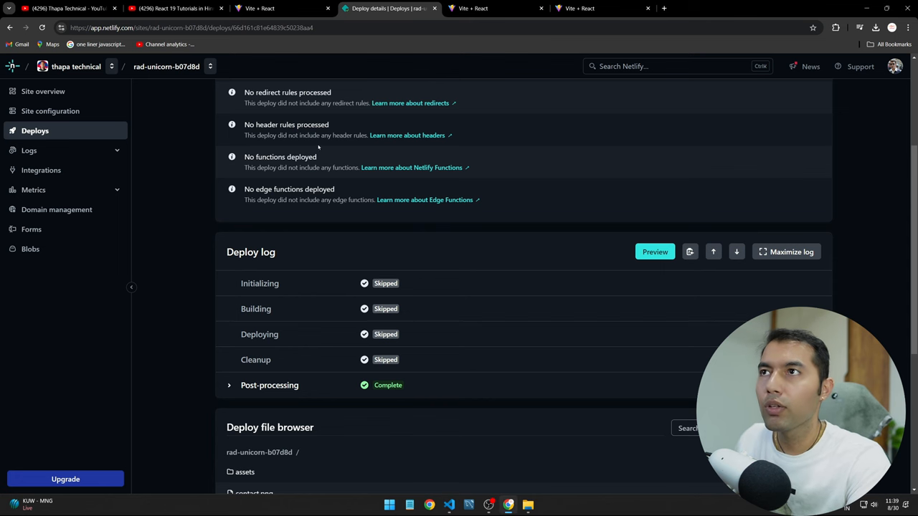
{"action": "mouse_move", "coordinate": [460, 358]}
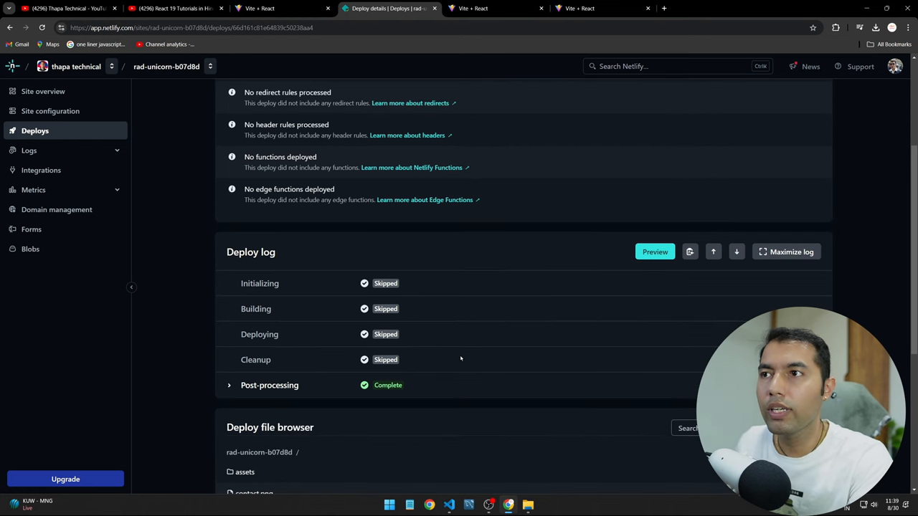
{"action": "left_click", "coordinate": [600, 8]}
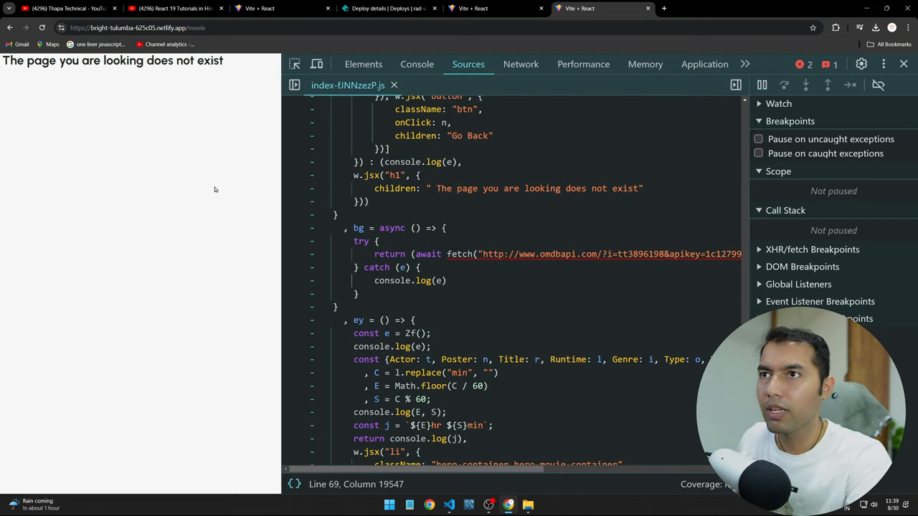
{"action": "key", "text": "alt+tab"}
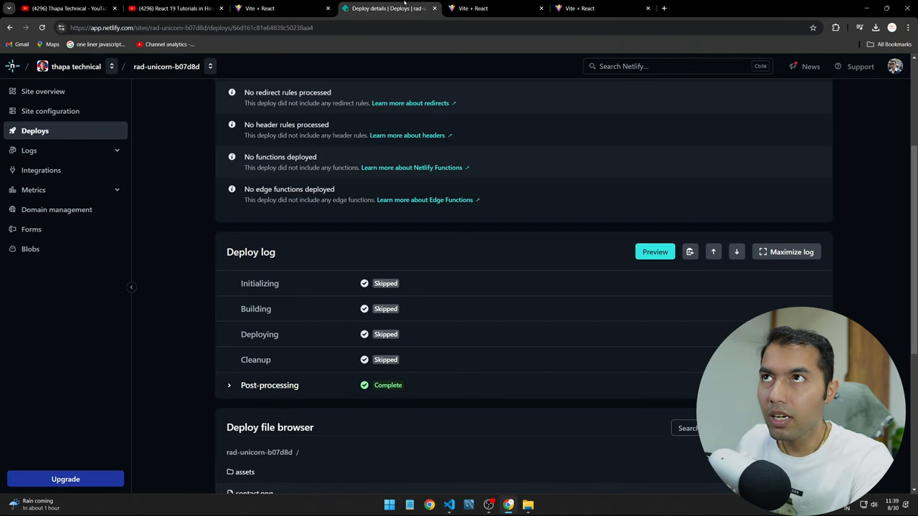
{"action": "scroll", "scroll_direction": "up", "scroll_amount": 3}
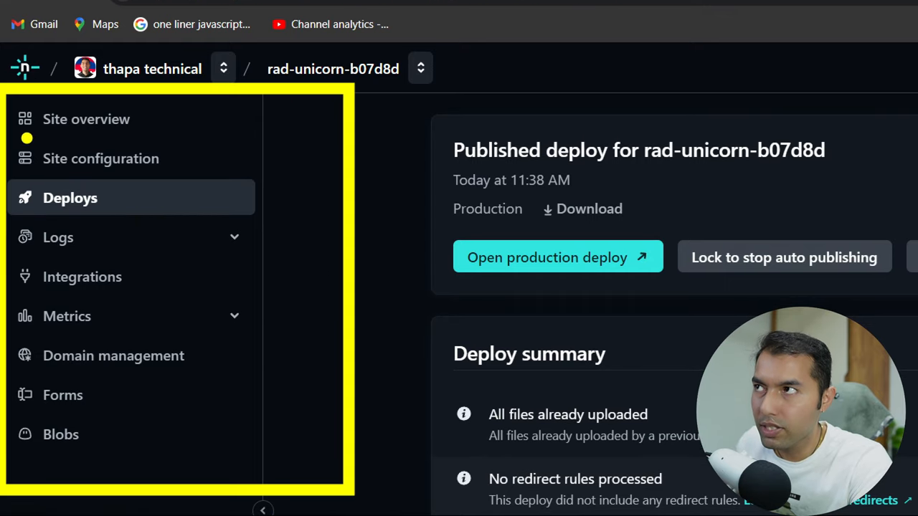
{"action": "mouse_move", "coordinate": [100, 158]}
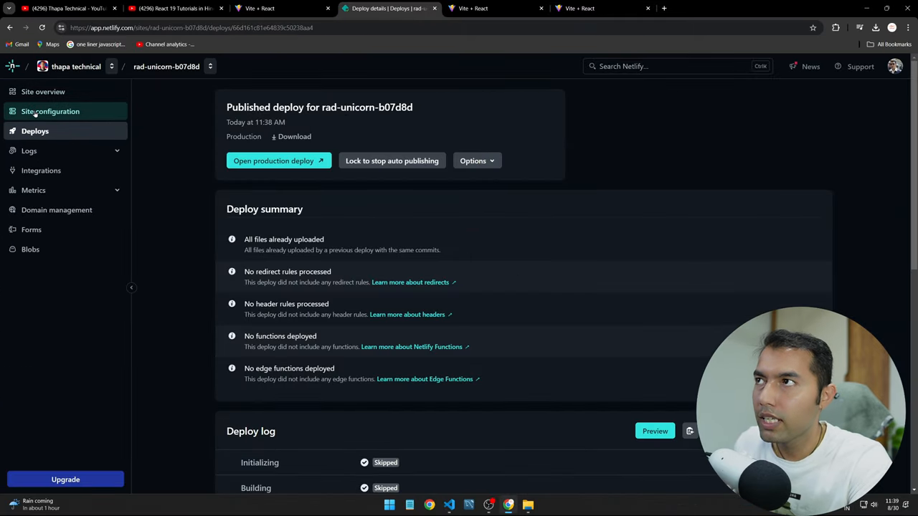
Reach the rad-unicorn-b07d8d Environment variables settings with the Add a variable choices shown.
{"action": "left_click", "coordinate": [50, 112]}
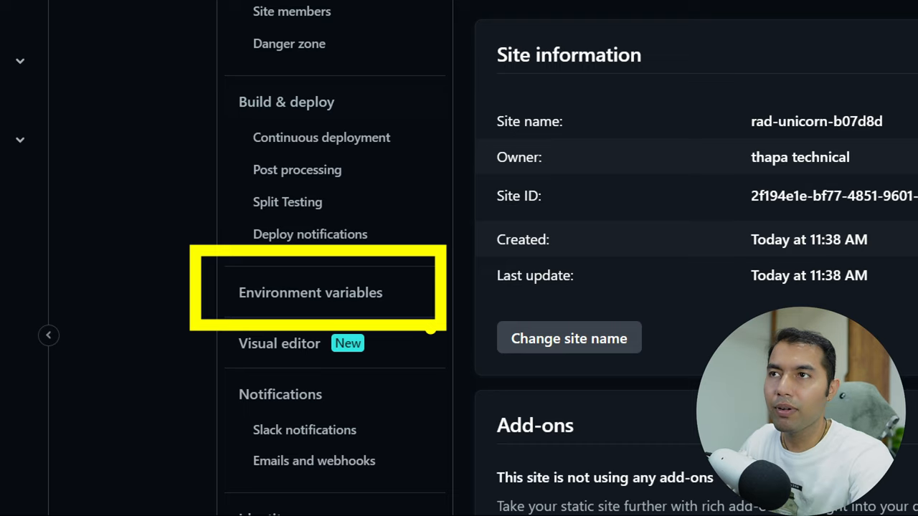
{"action": "left_click", "coordinate": [311, 292]}
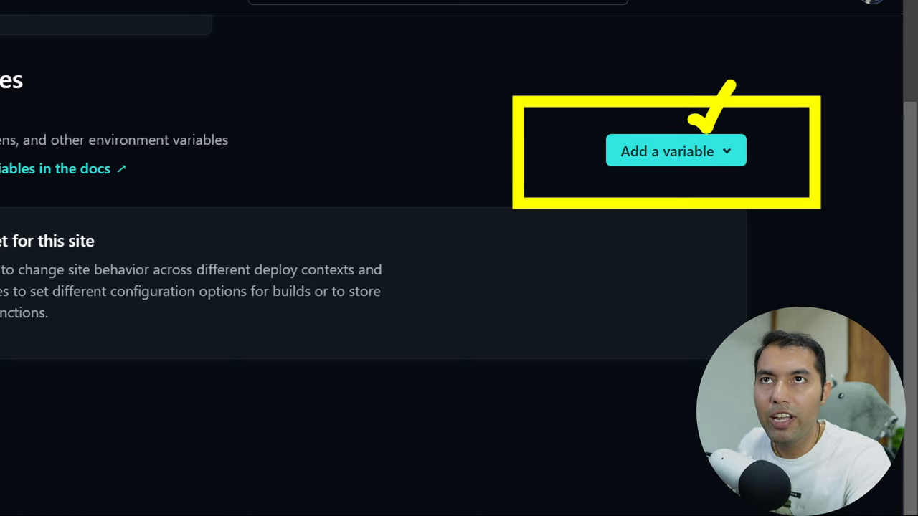
{"action": "left_click", "coordinate": [798, 146]}
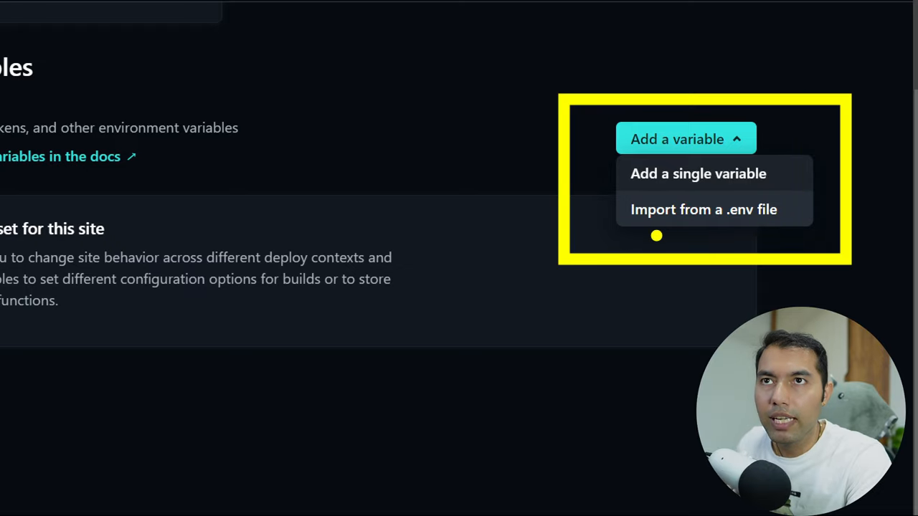
{"action": "mouse_move", "coordinate": [669, 170]}
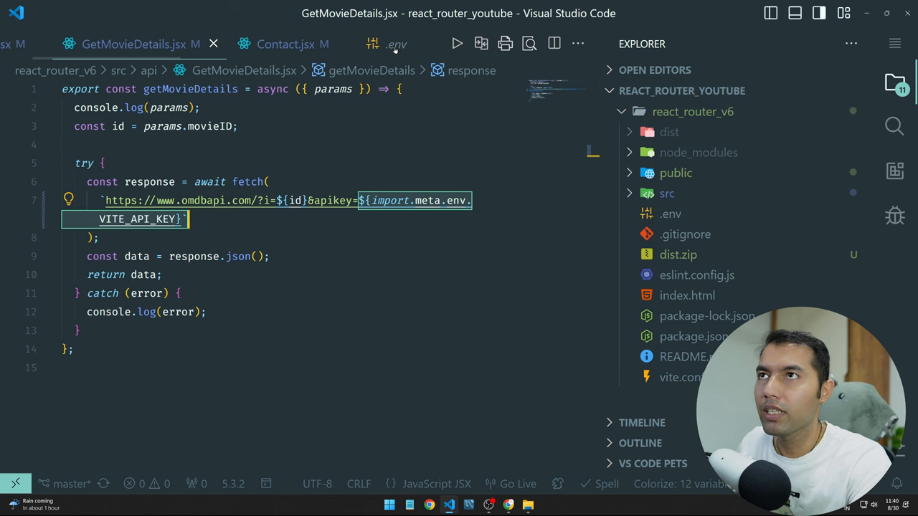
Save a VITE_API_KEY variable for all scopes with one value across deploy contexts.
{"action": "left_click", "coordinate": [394, 43]}
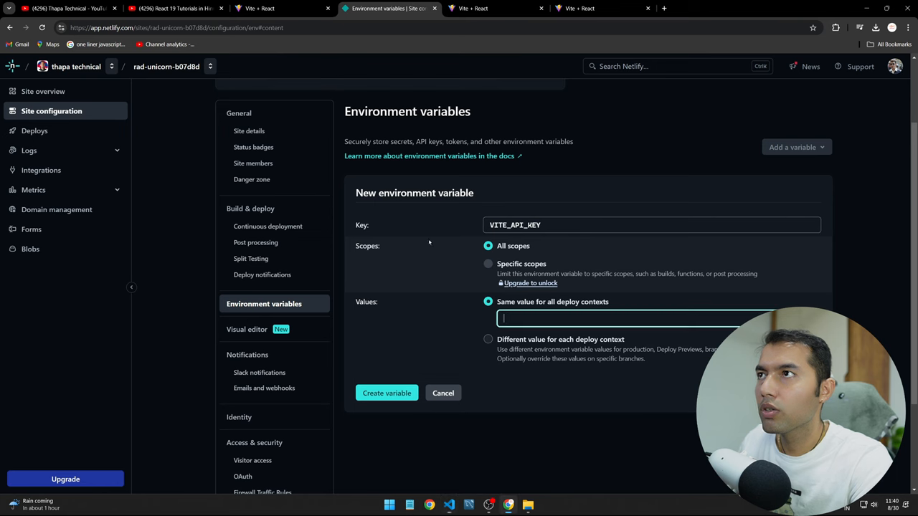
{"action": "left_click", "coordinate": [387, 393]}
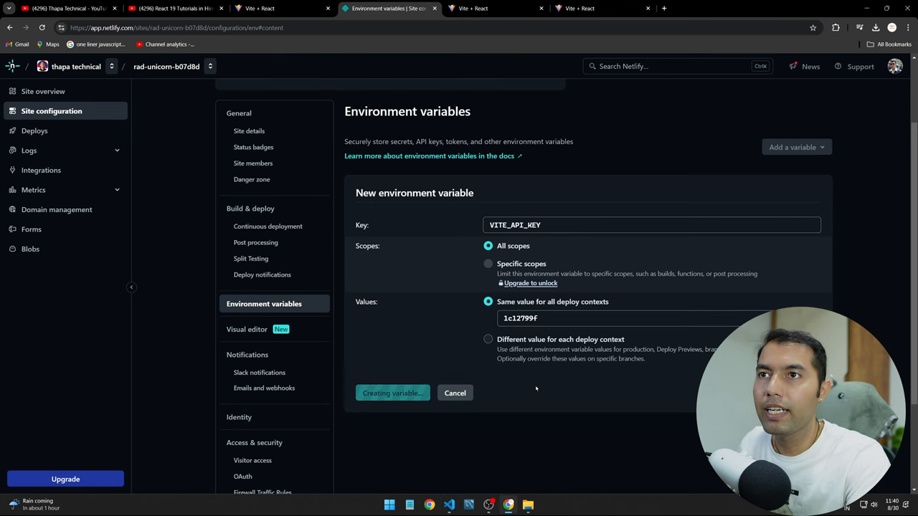
{"action": "left_click", "coordinate": [393, 393]}
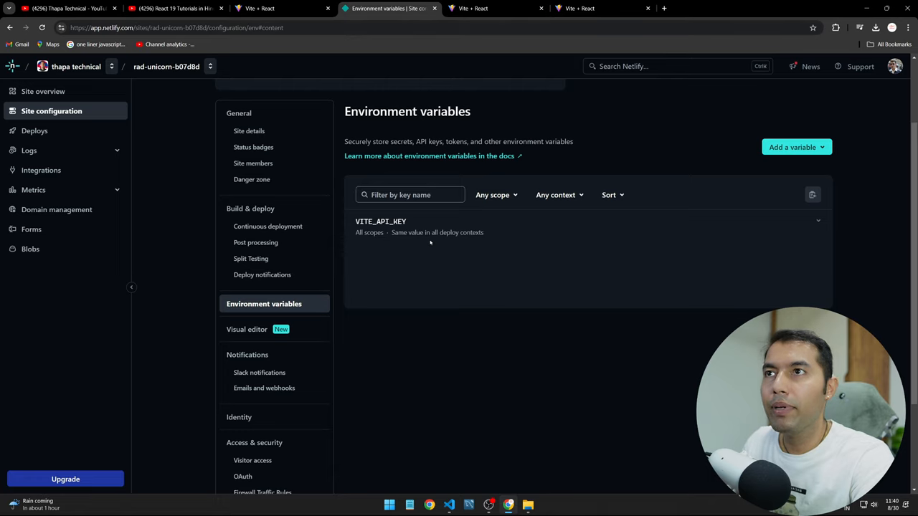
{"action": "mouse_move", "coordinate": [428, 233]}
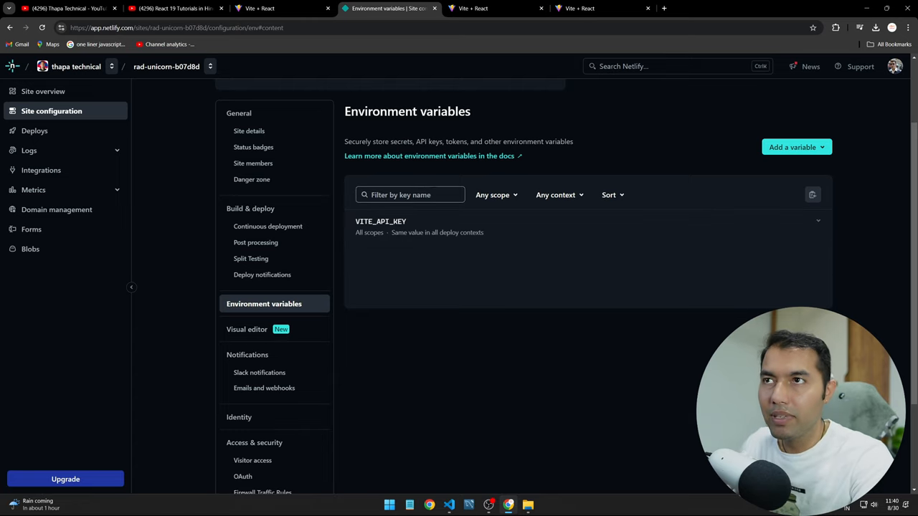
{"action": "mouse_move", "coordinate": [399, 241]}
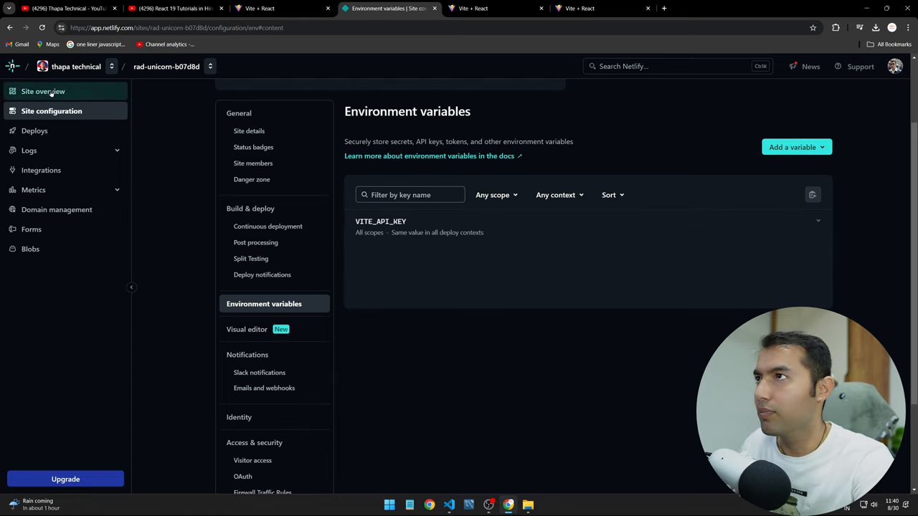
From Site overview, recheck the live site's Titanic details, movie grid and home page, then return to Netlify.
{"action": "left_click", "coordinate": [43, 92]}
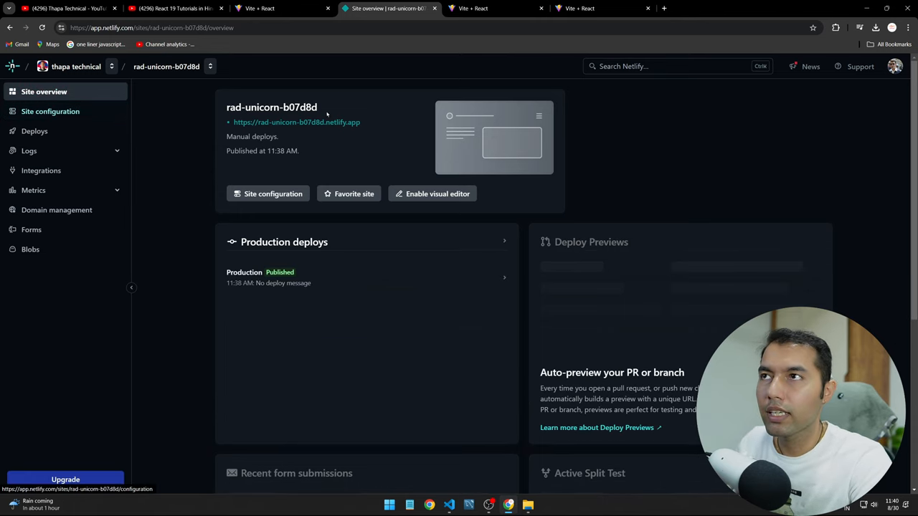
{"action": "left_click", "coordinate": [295, 122]}
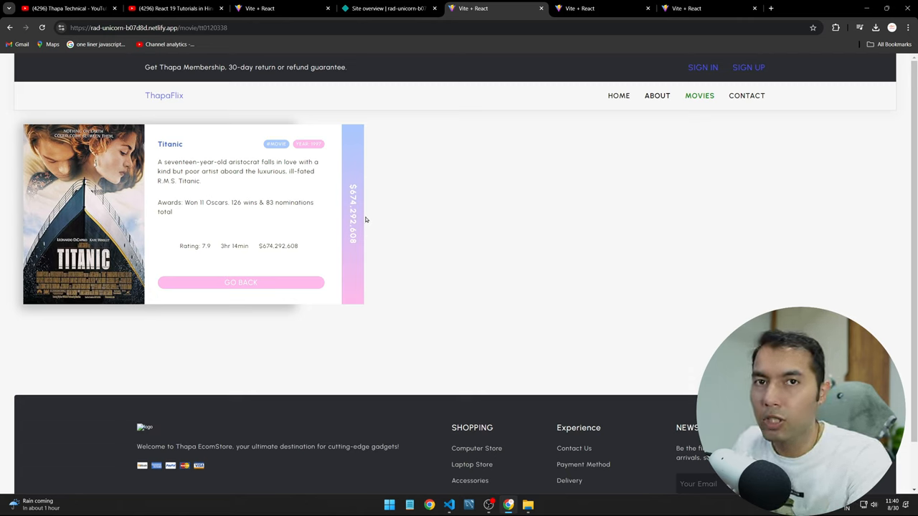
{"action": "mouse_move", "coordinate": [509, 255]}
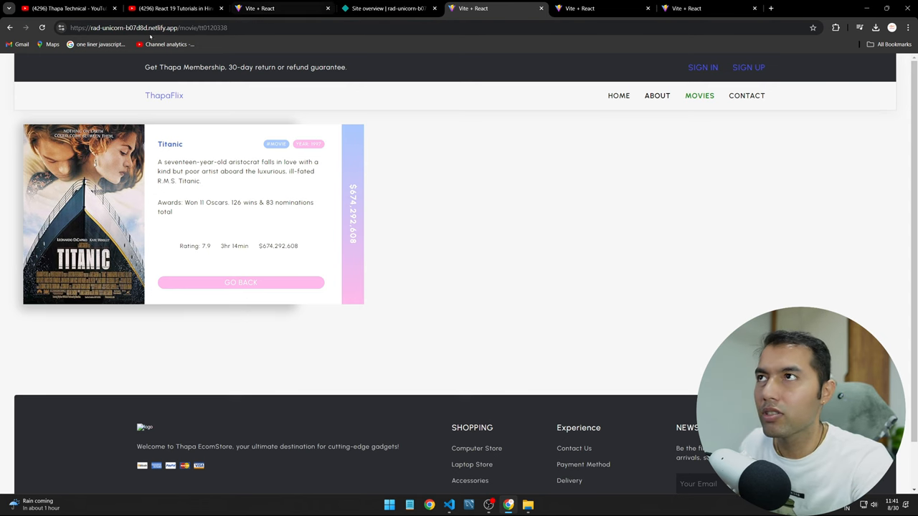
{"action": "left_click", "coordinate": [240, 283]}
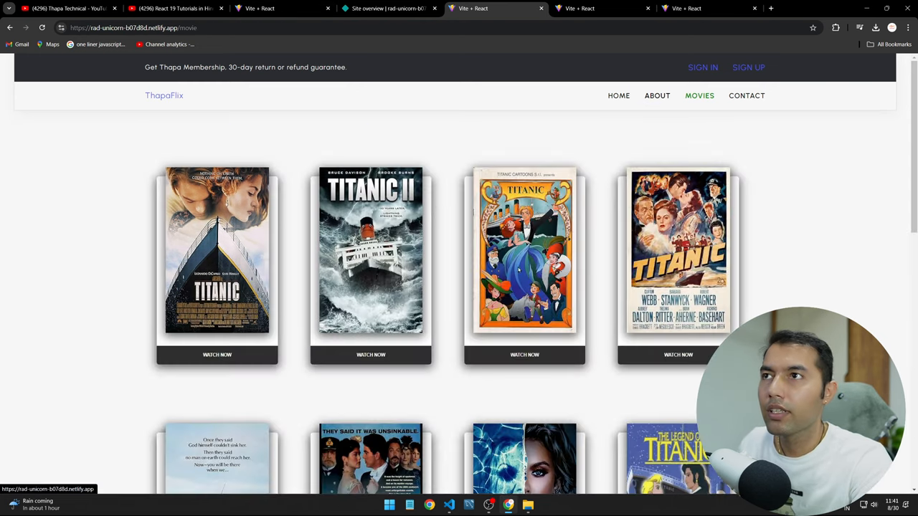
{"action": "left_click", "coordinate": [524, 356]}
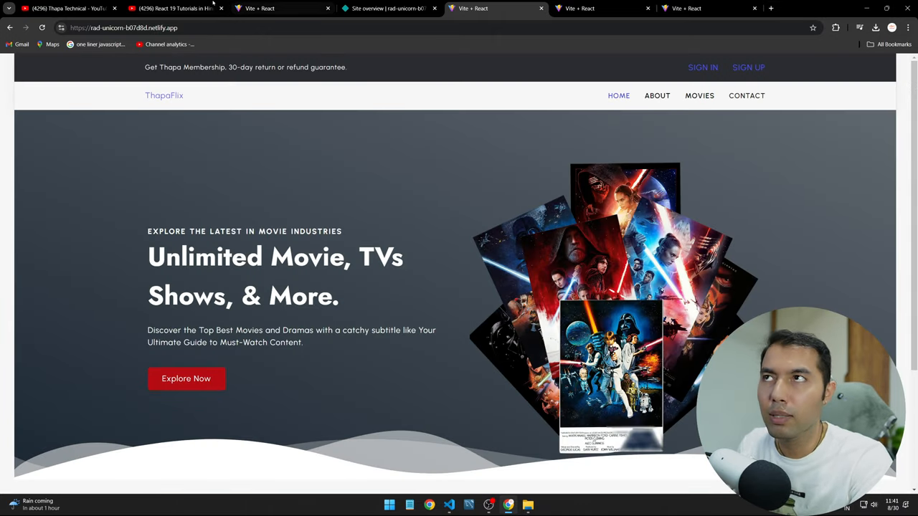
{"action": "left_click", "coordinate": [387, 8]}
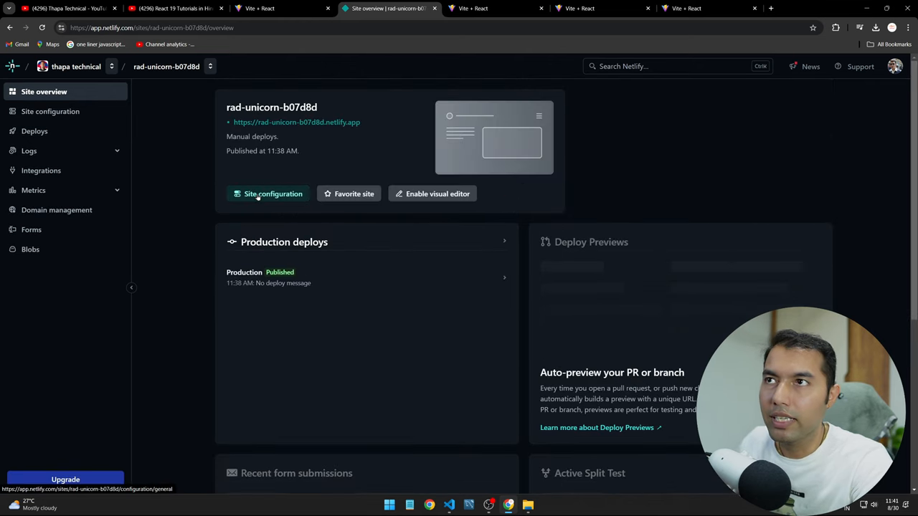
Change the site name to reactrouterthapa and load ThapaFlix at reactrouterthapa.netlify.app.
{"action": "left_click", "coordinate": [272, 193]}
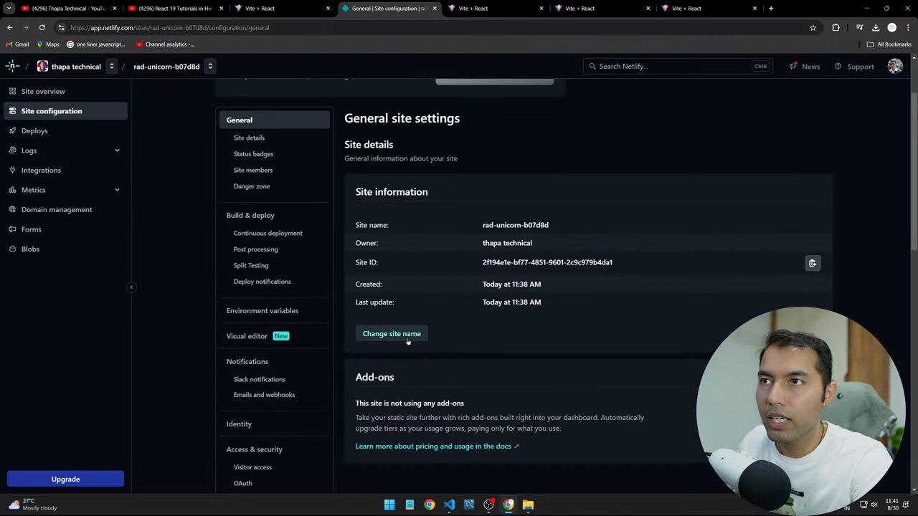
{"action": "left_click", "coordinate": [390, 333]}
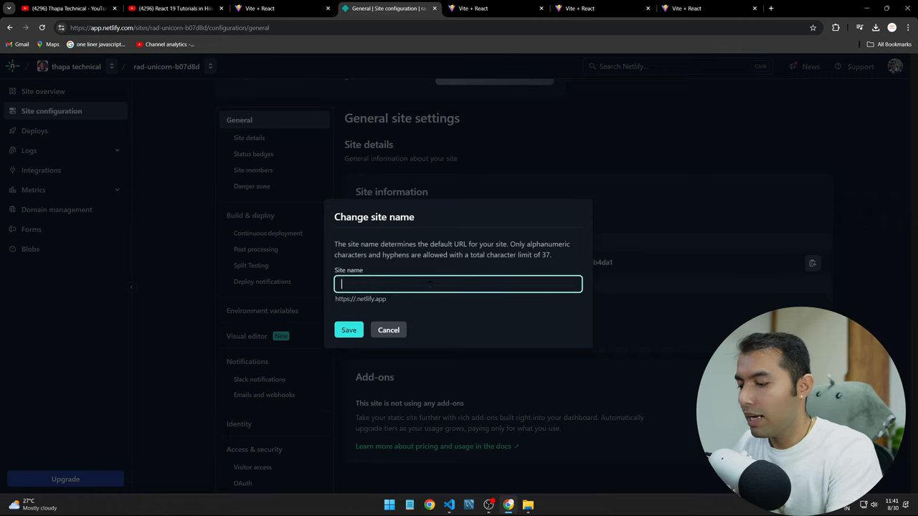
{"action": "type", "text": "react"}
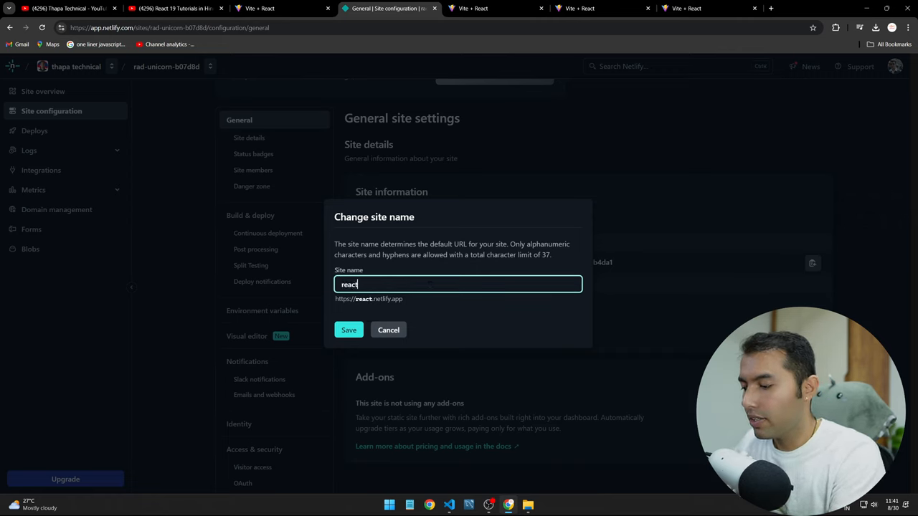
{"action": "type", "text": "router"}
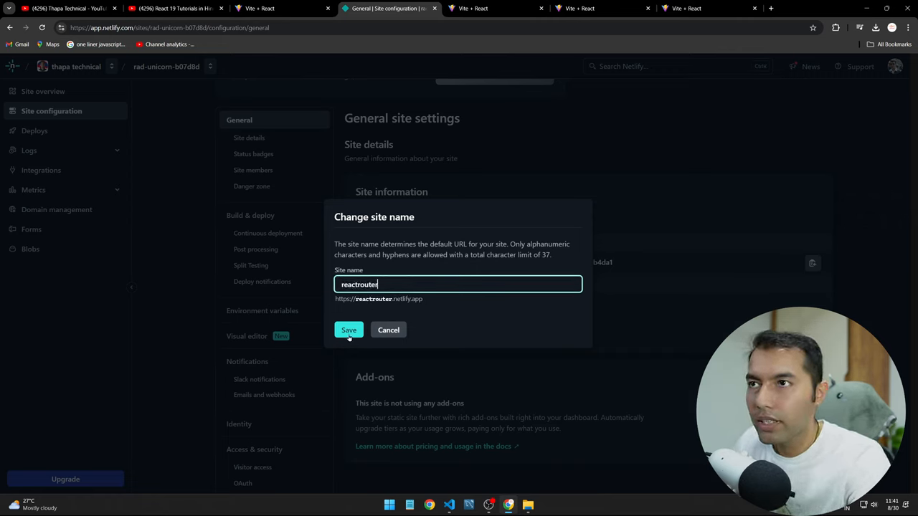
{"action": "left_click", "coordinate": [349, 330]}
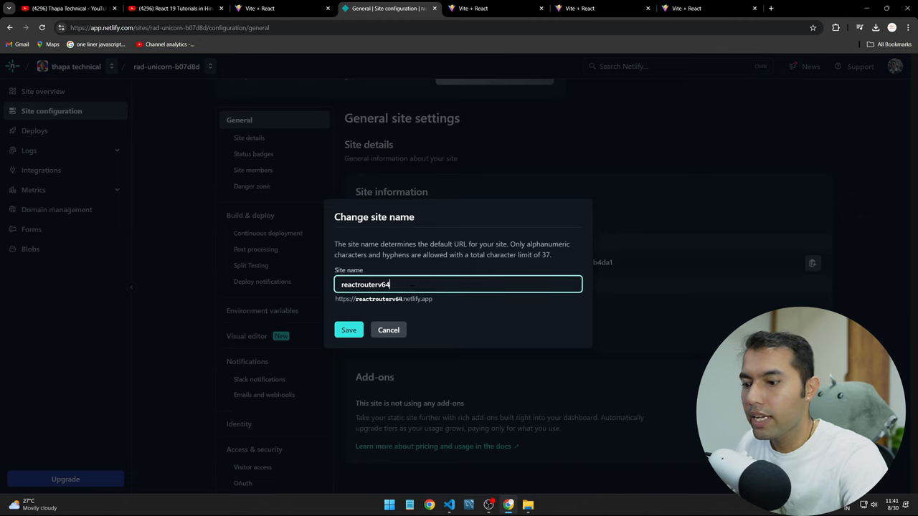
{"action": "type", "text": "reactrouterthapa"}
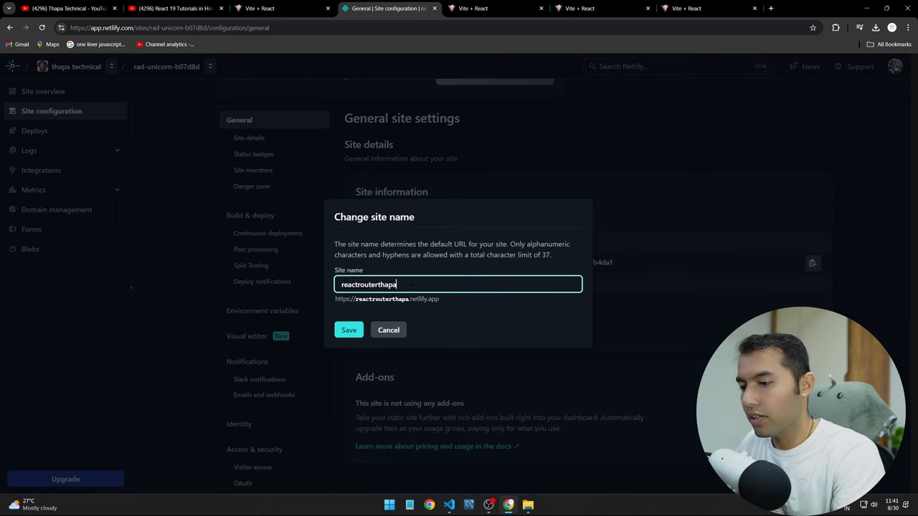
{"action": "left_click", "coordinate": [348, 330]}
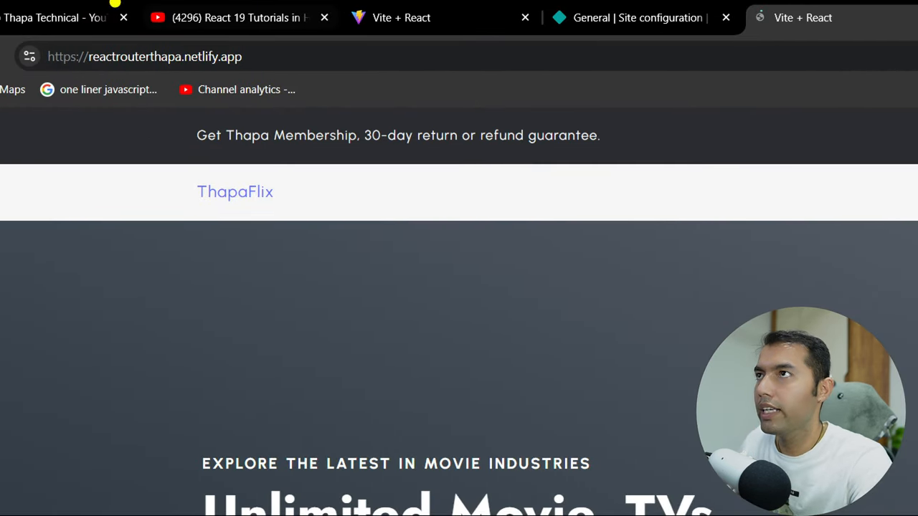
{"action": "left_click", "coordinate": [143, 58]}
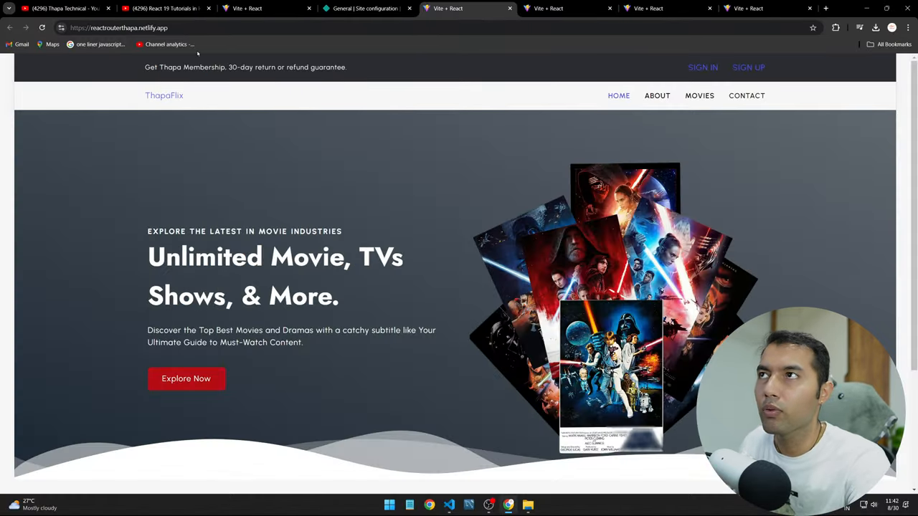
Browse the React 19 Tutorials playlist on YouTube, then glance back at the renamed site's configuration.
{"action": "left_click", "coordinate": [165, 12]}
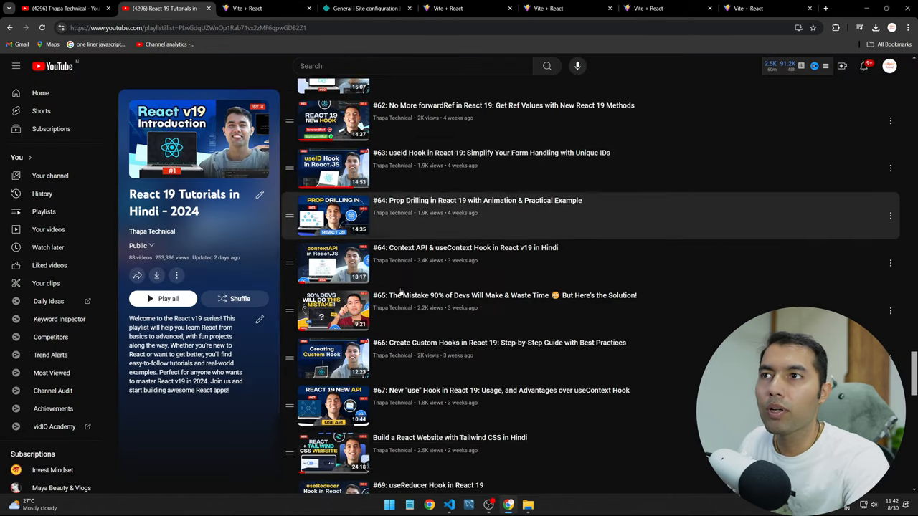
{"action": "scroll", "scroll_direction": "down", "scroll_amount": 3}
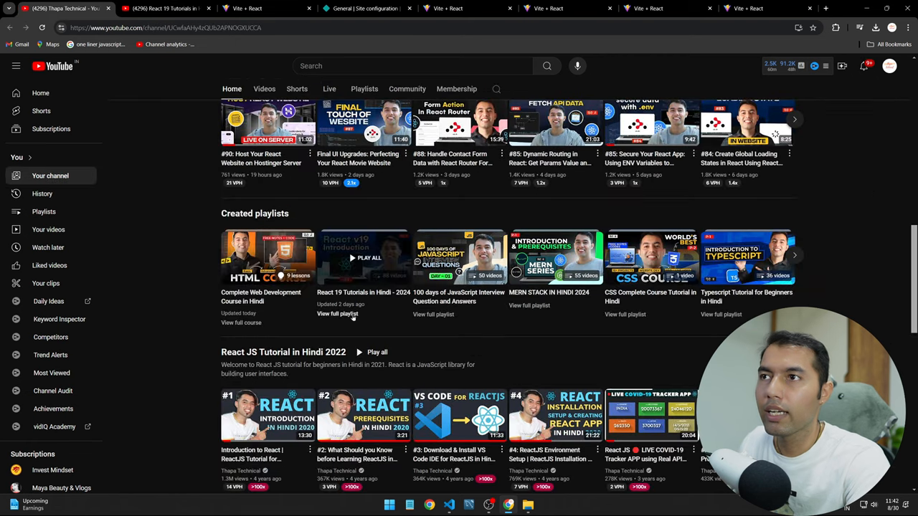
{"action": "scroll", "scroll_direction": "up", "scroll_amount": 3}
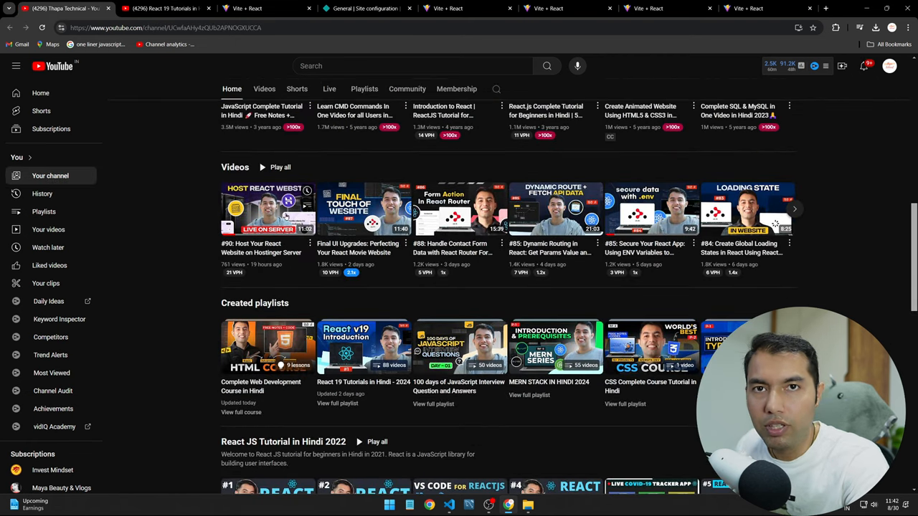
{"action": "mouse_move", "coordinate": [127, 227]}
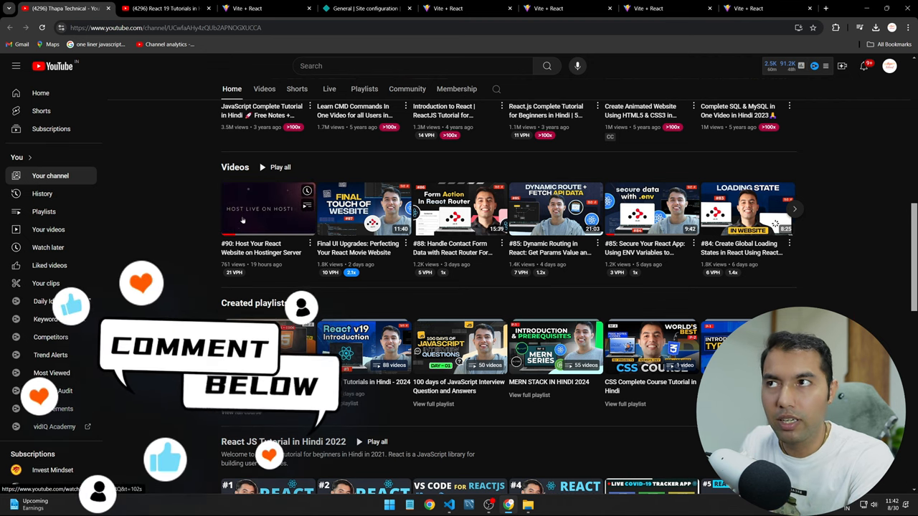
{"action": "left_click", "coordinate": [356, 8]}
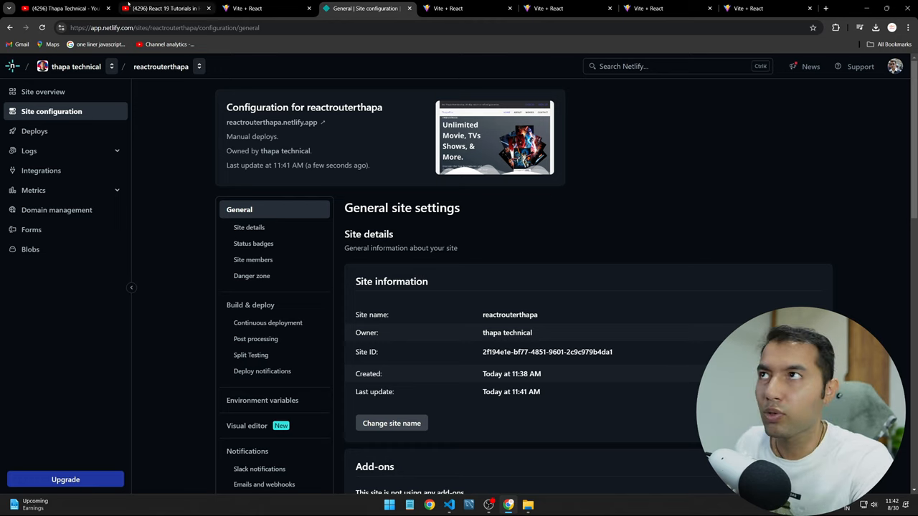
Return to the playlist tab and move to the Thapa Technical channel home page.
{"action": "left_click", "coordinate": [163, 12]}
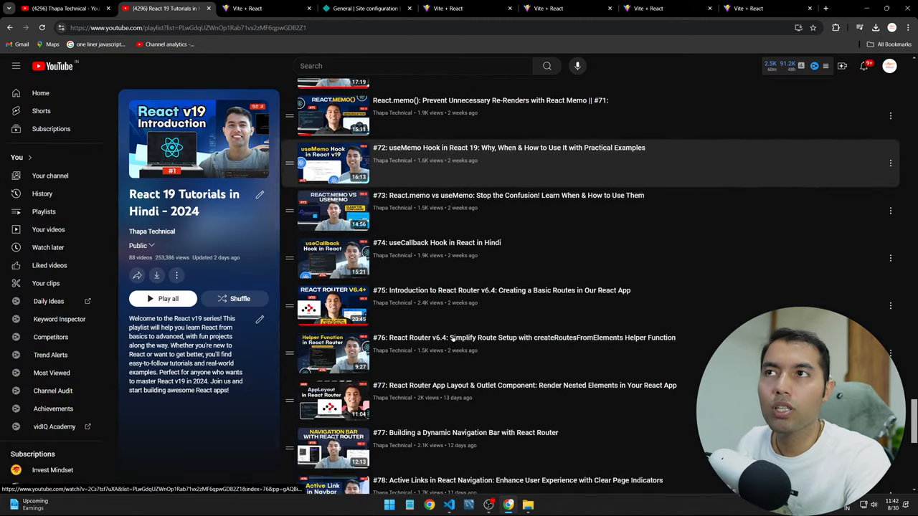
{"action": "left_click", "coordinate": [49, 175]}
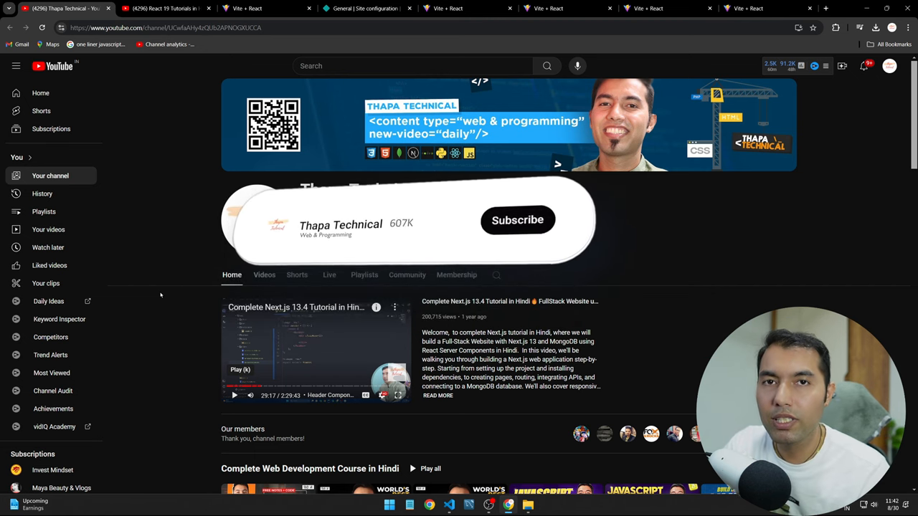
{"action": "left_click", "coordinate": [517, 221]}
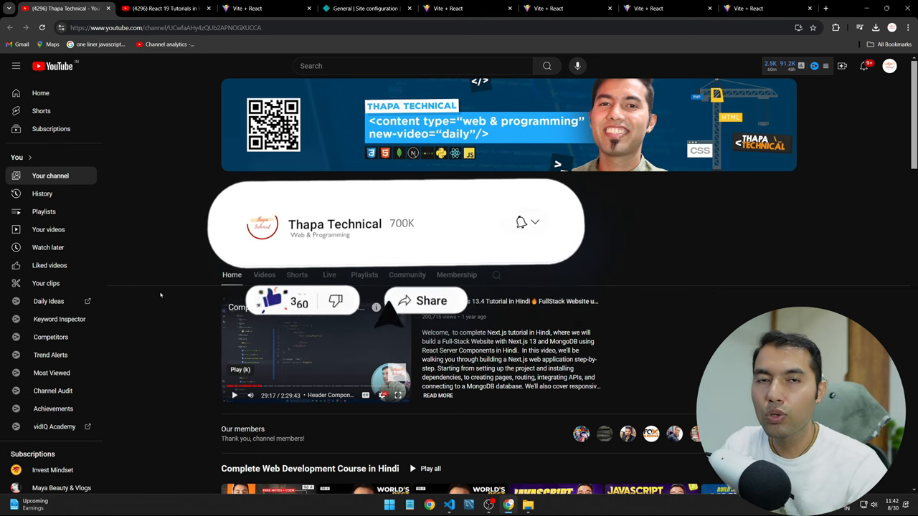